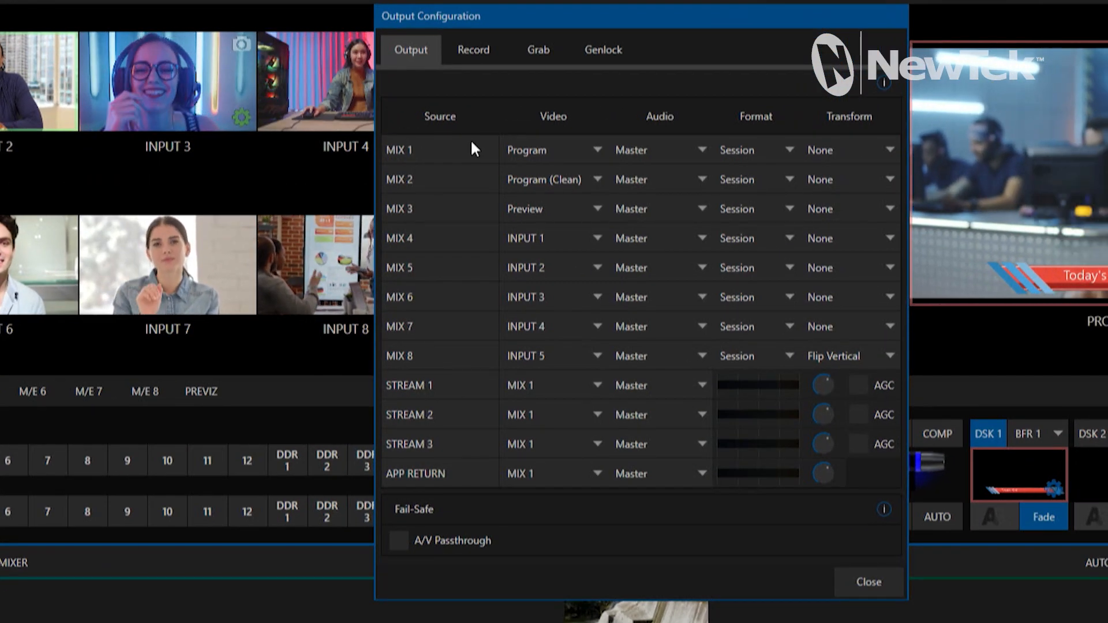
pyautogui.moveTo(551, 179)
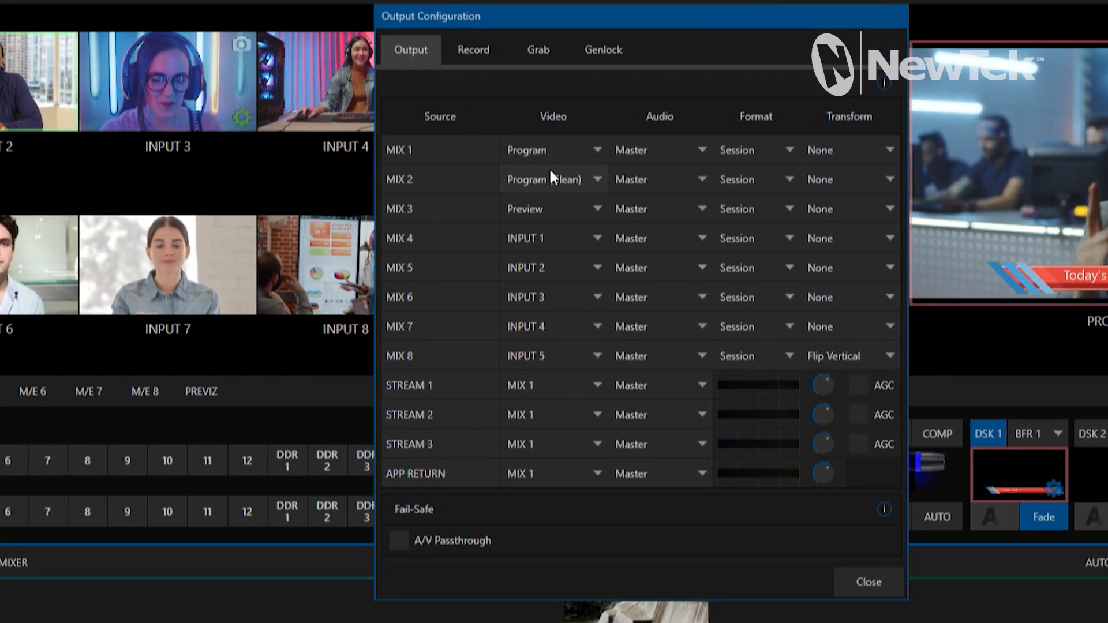
pyautogui.moveTo(551, 247)
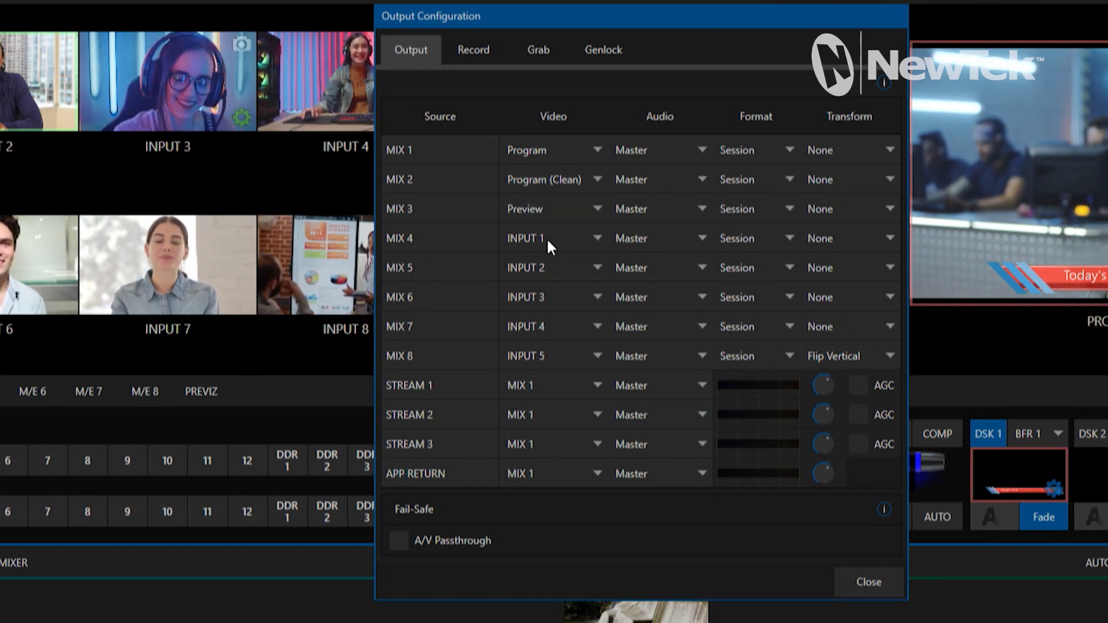
pyautogui.moveTo(551, 319)
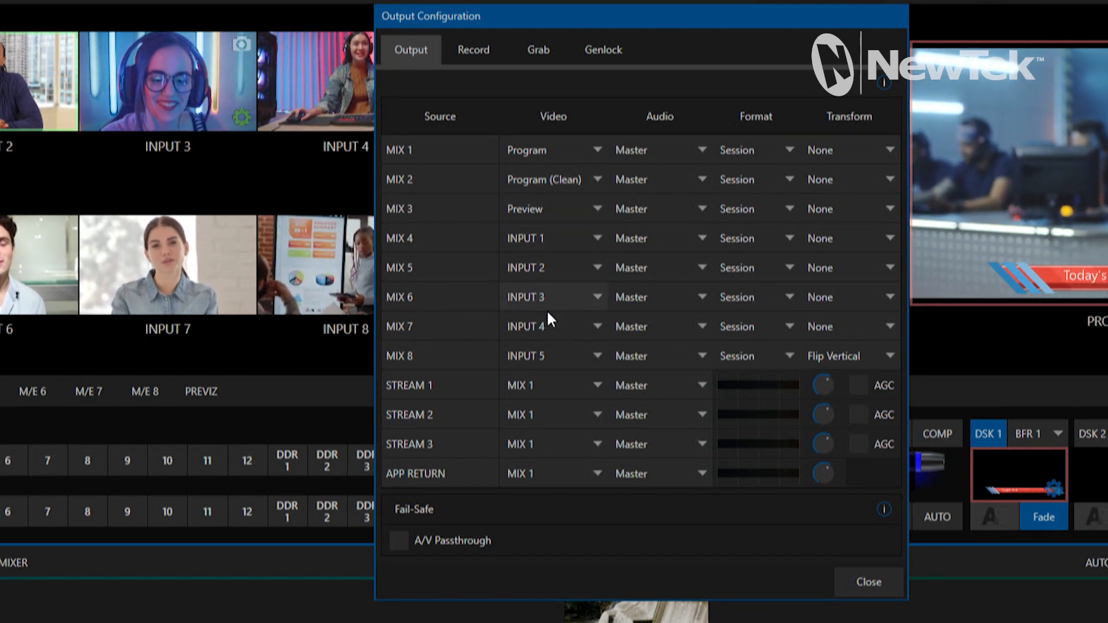
pyautogui.moveTo(433, 358)
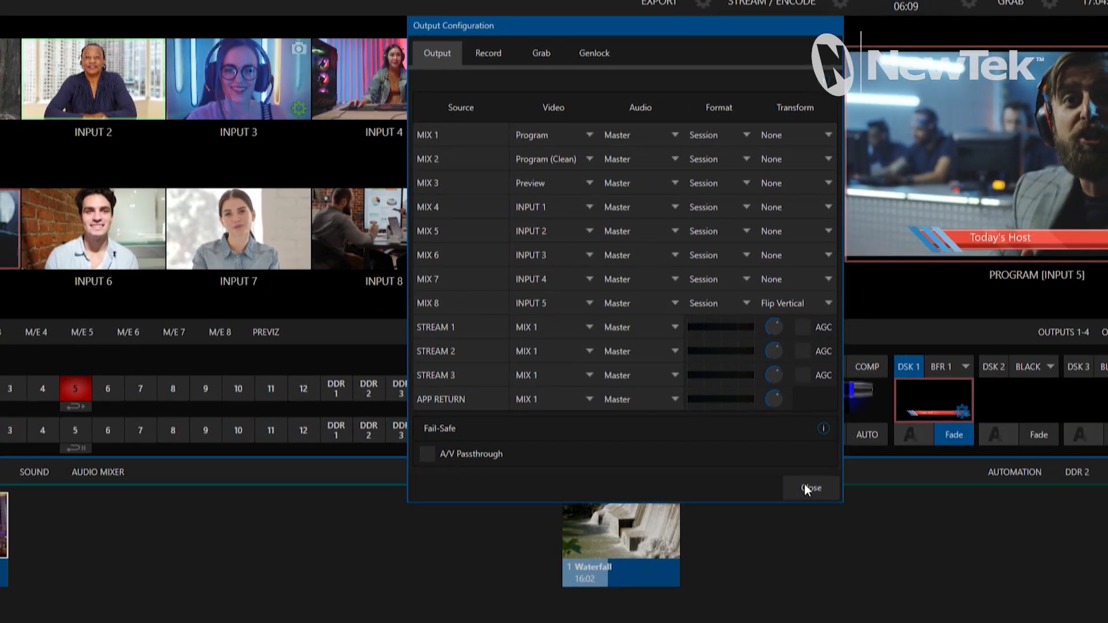
# Step: Close the Output Configuration dialog to reveal NDI Router beside NDI Studio Monitor
pyautogui.click(810, 488)
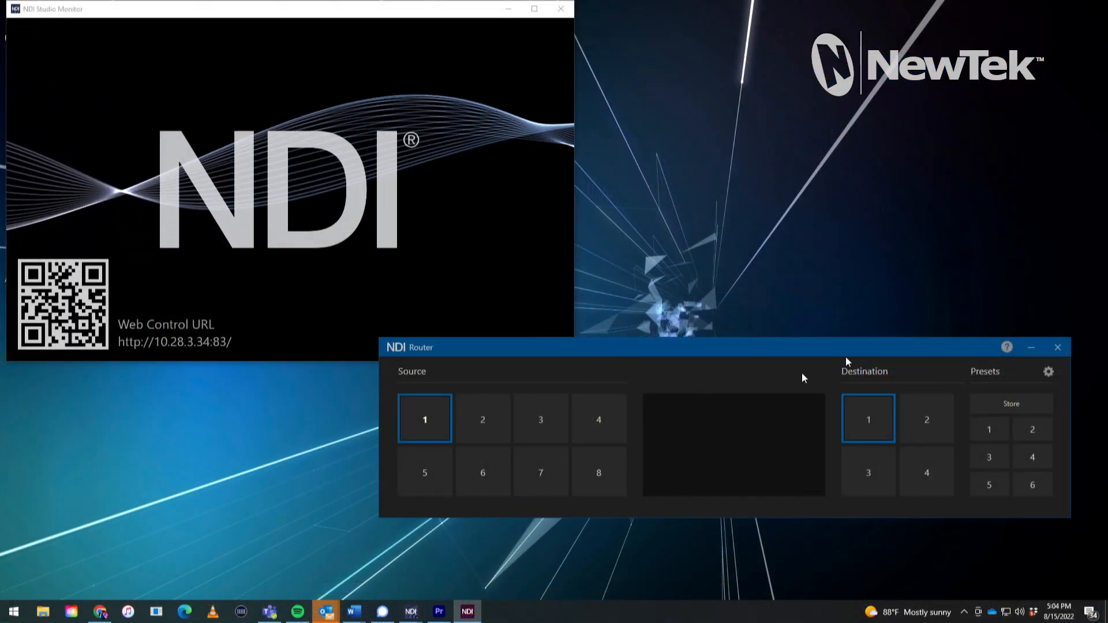
pyautogui.moveTo(819, 356)
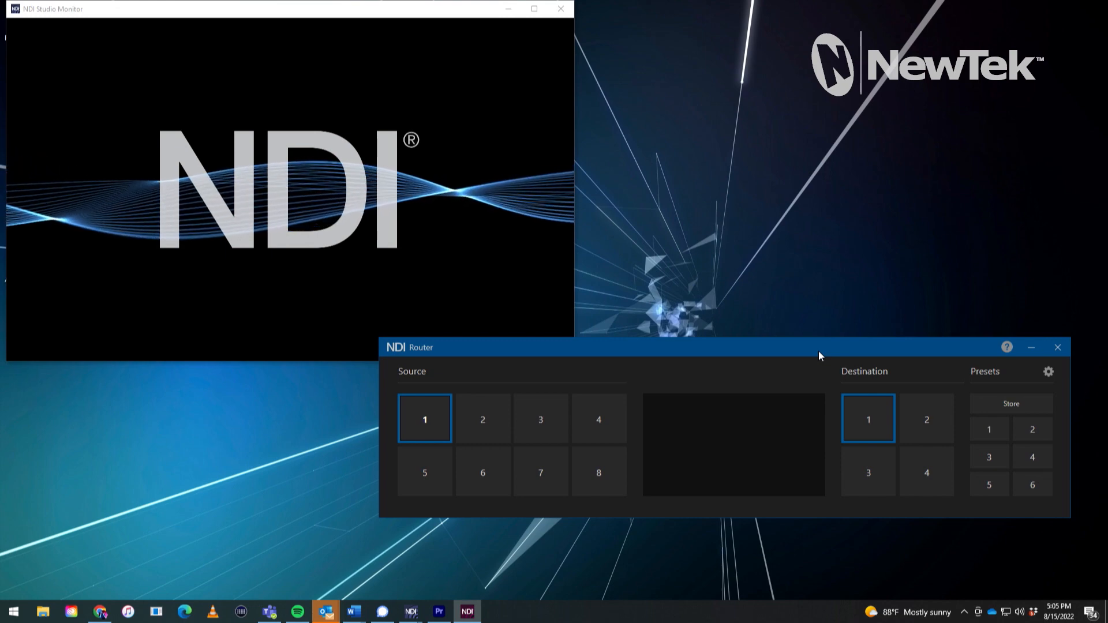
pyautogui.moveTo(579, 236)
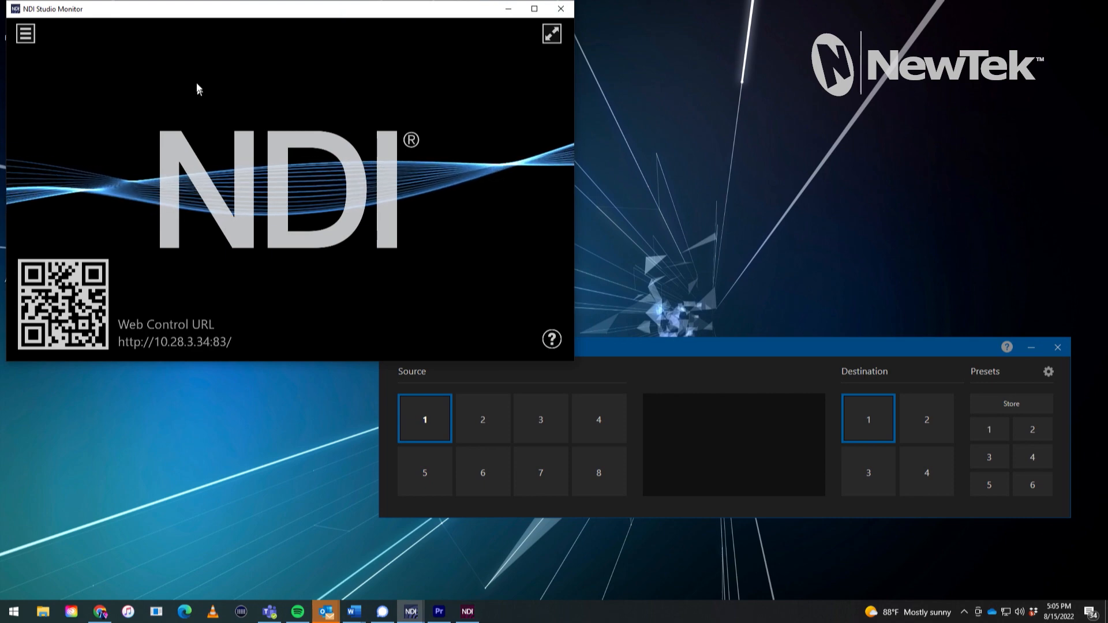
# Step: Switch Studio Monitor to the RICHERICHERICH Router Dest 1 feed
pyautogui.click(25, 33)
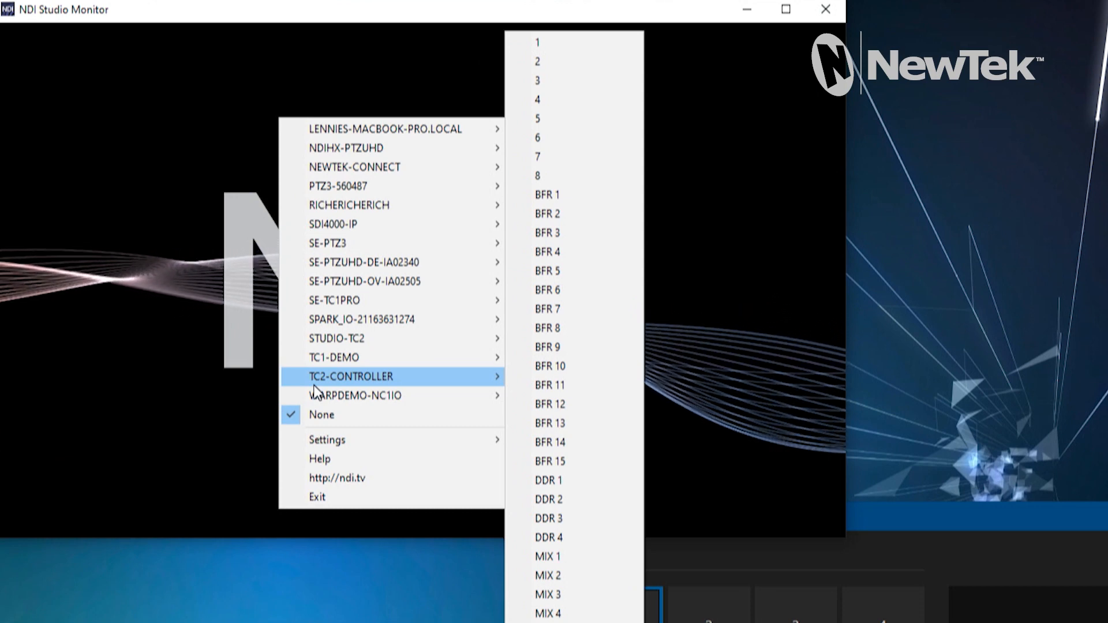
pyautogui.moveTo(349, 205)
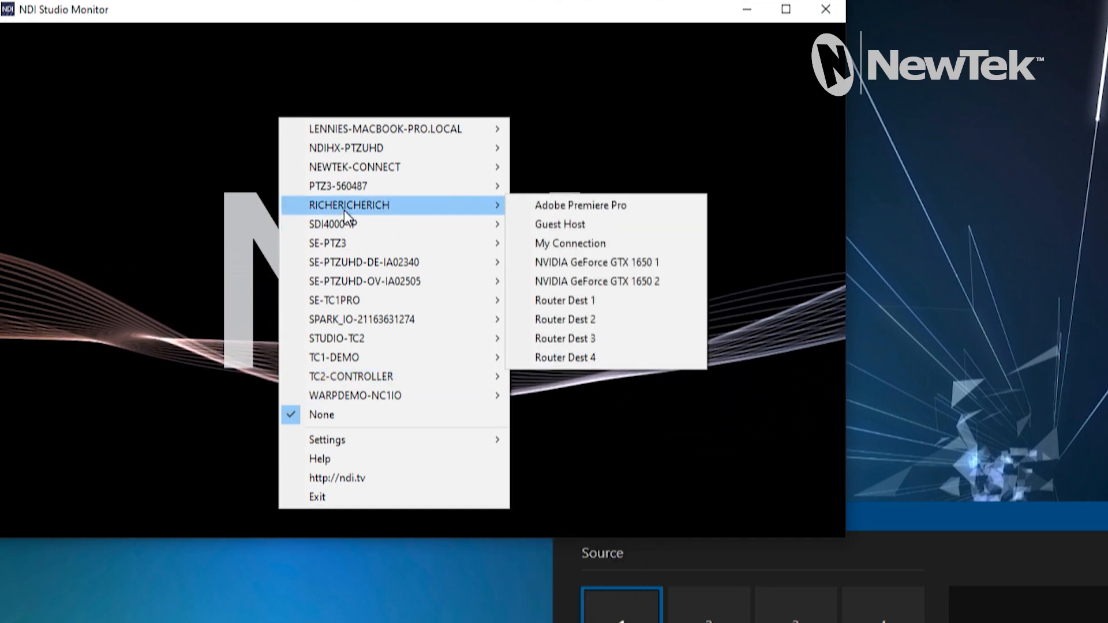
pyautogui.moveTo(591, 219)
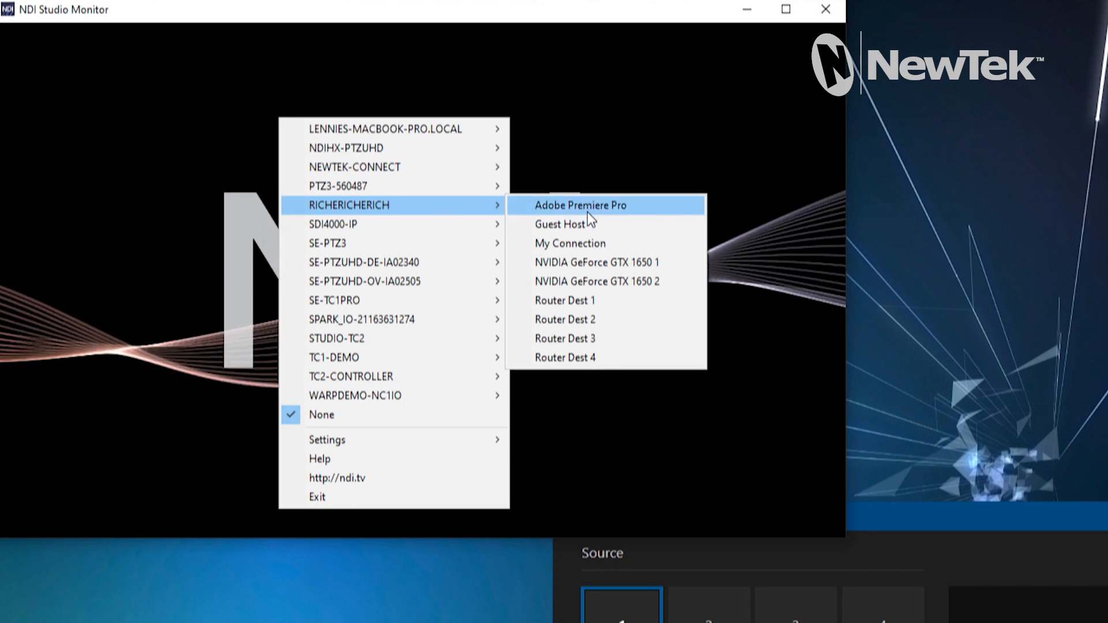
pyautogui.moveTo(566, 300)
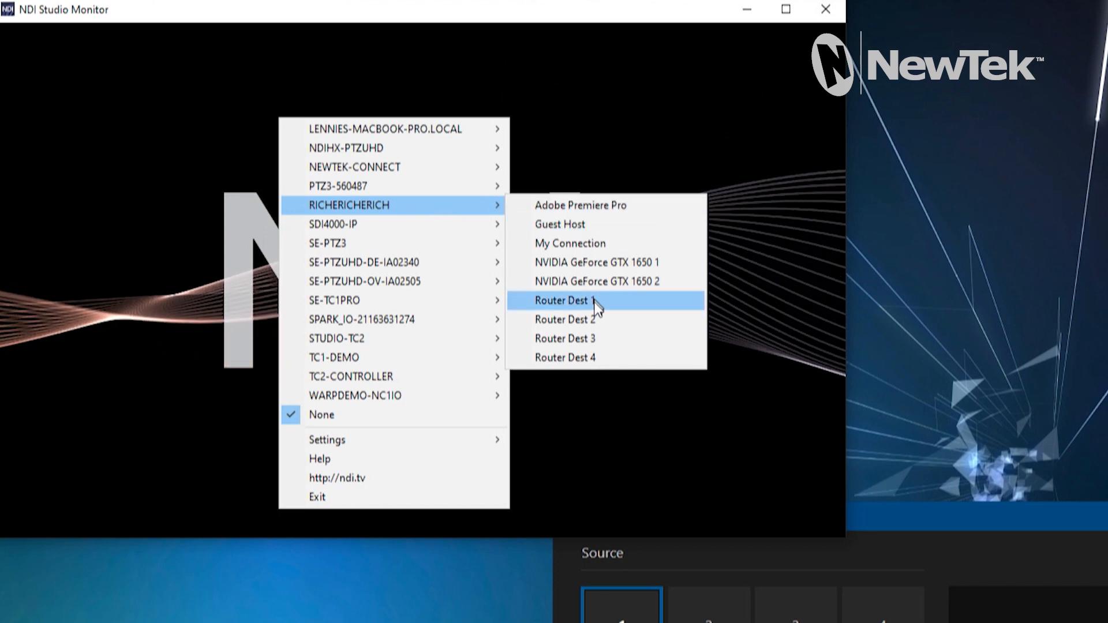
pyautogui.moveTo(609, 353)
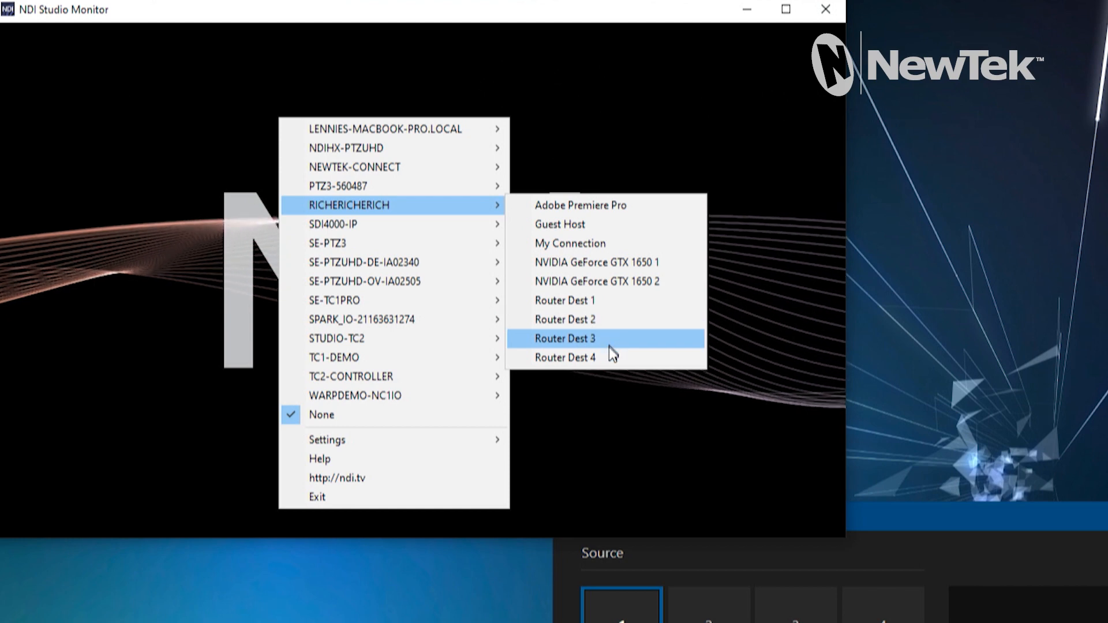
pyautogui.moveTo(613, 300)
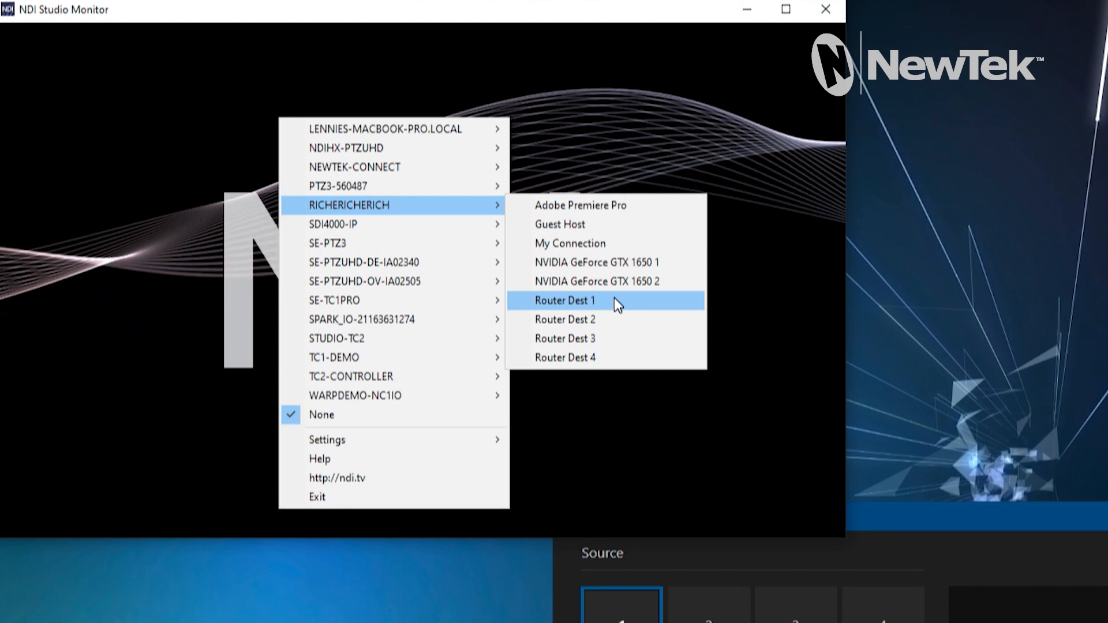
pyautogui.click(564, 300)
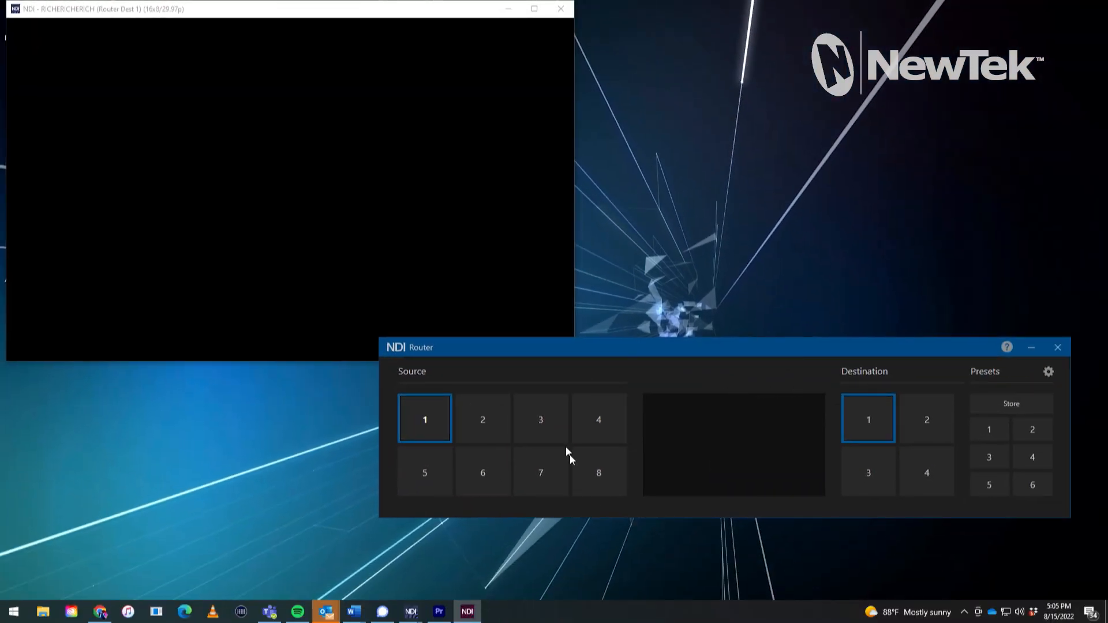
pyautogui.moveTo(715, 439)
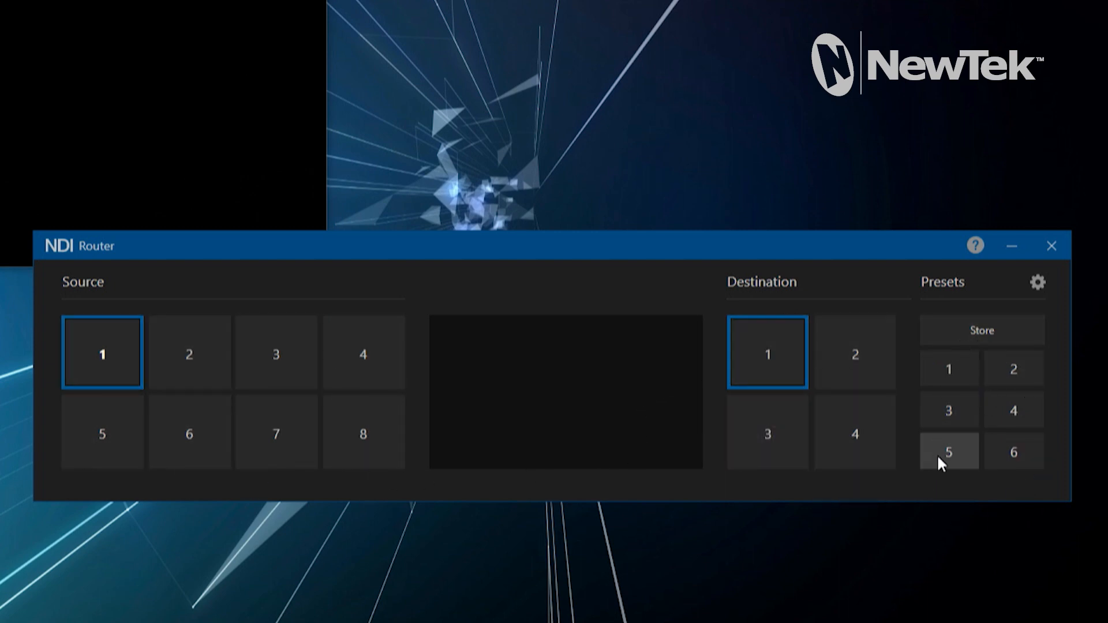
pyautogui.moveTo(975, 449)
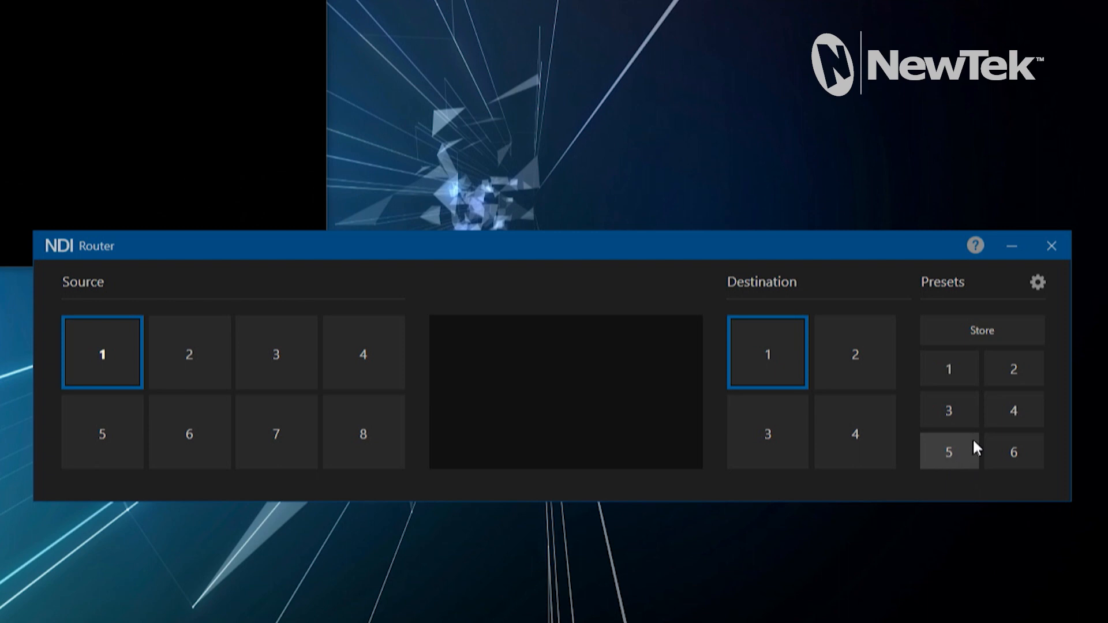
pyautogui.moveTo(1037, 287)
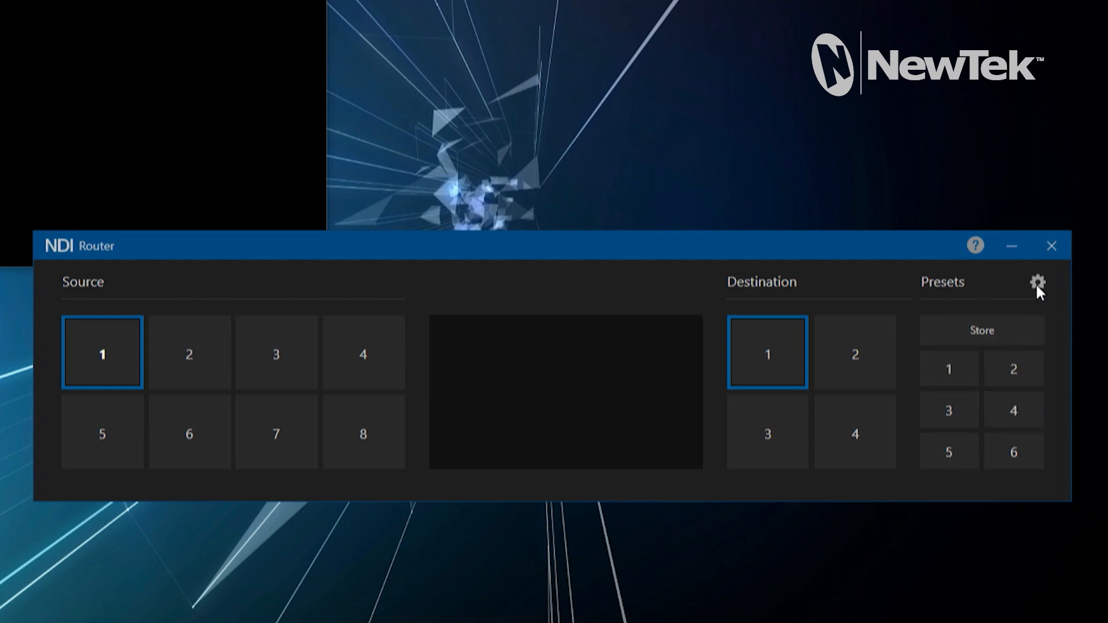
# Step: In edit mode, add a row of source slots and two more destinations (12 sources, 6 destinations)
pyautogui.click(1037, 284)
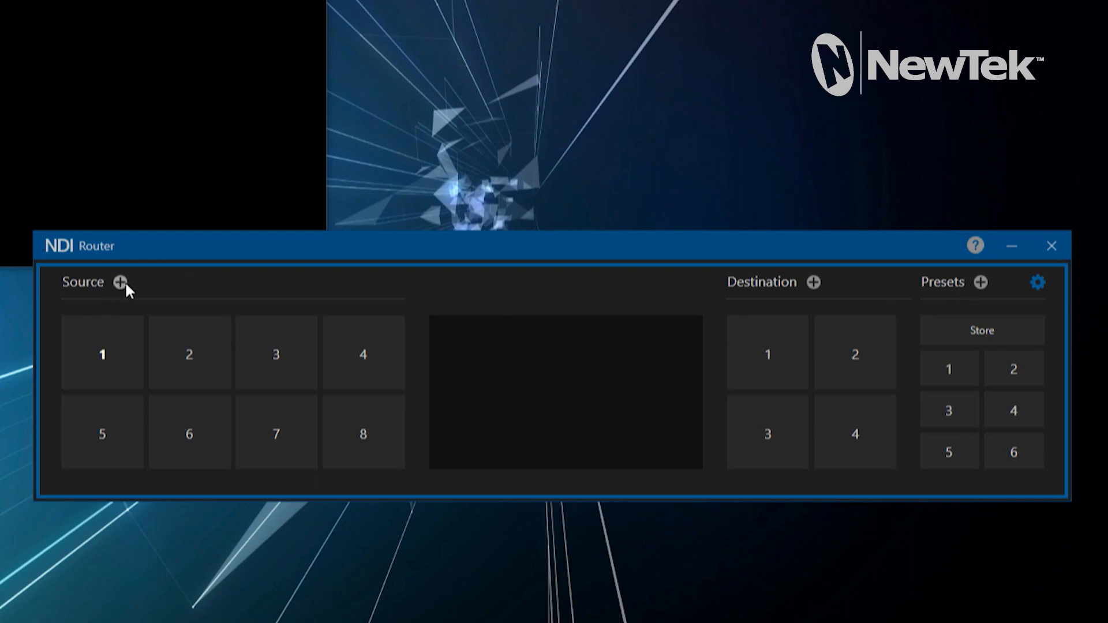
pyautogui.click(119, 282)
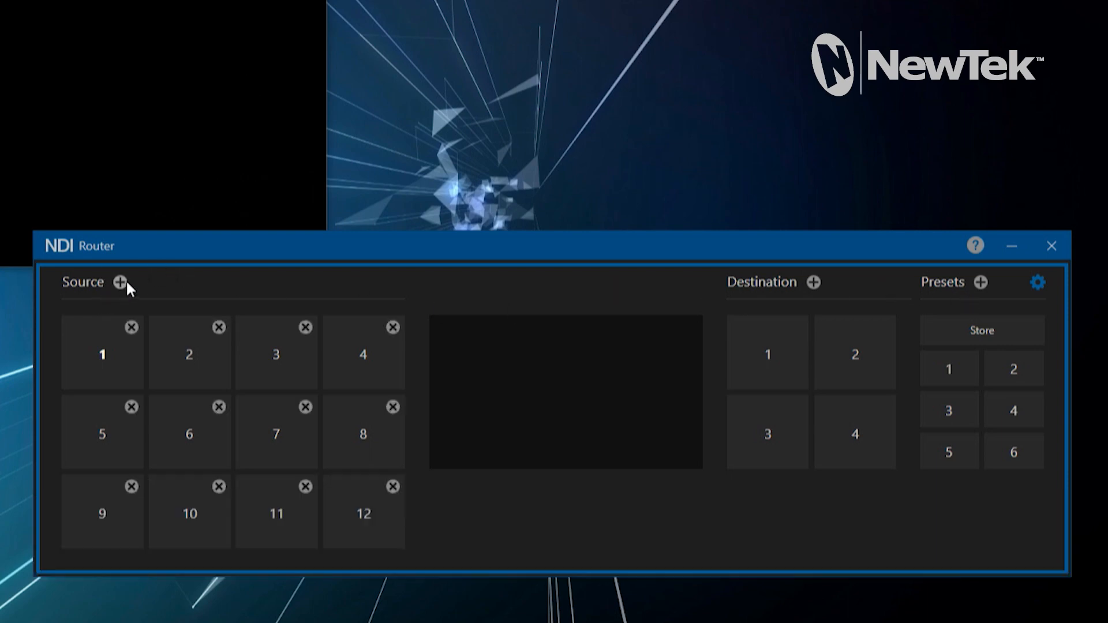
pyautogui.click(813, 282)
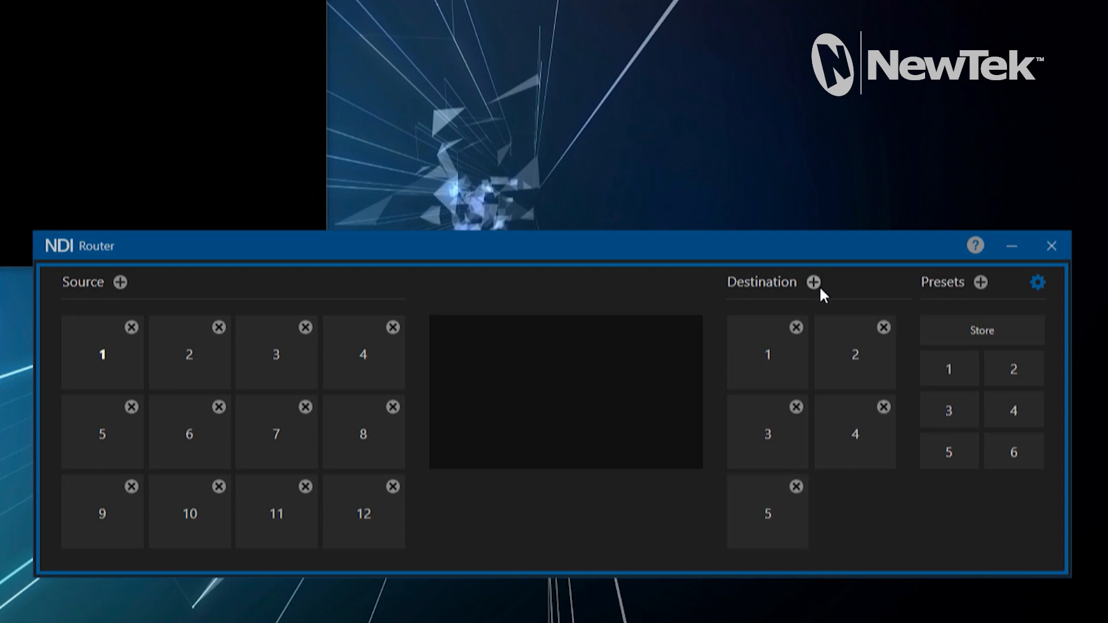
pyautogui.click(812, 282)
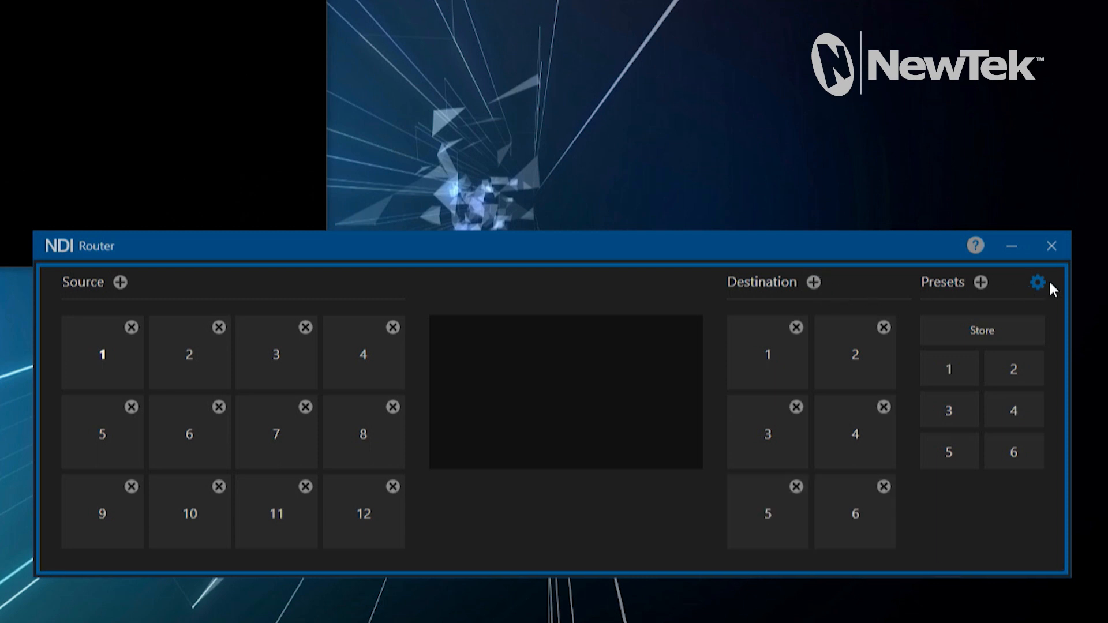
pyautogui.click(1038, 282)
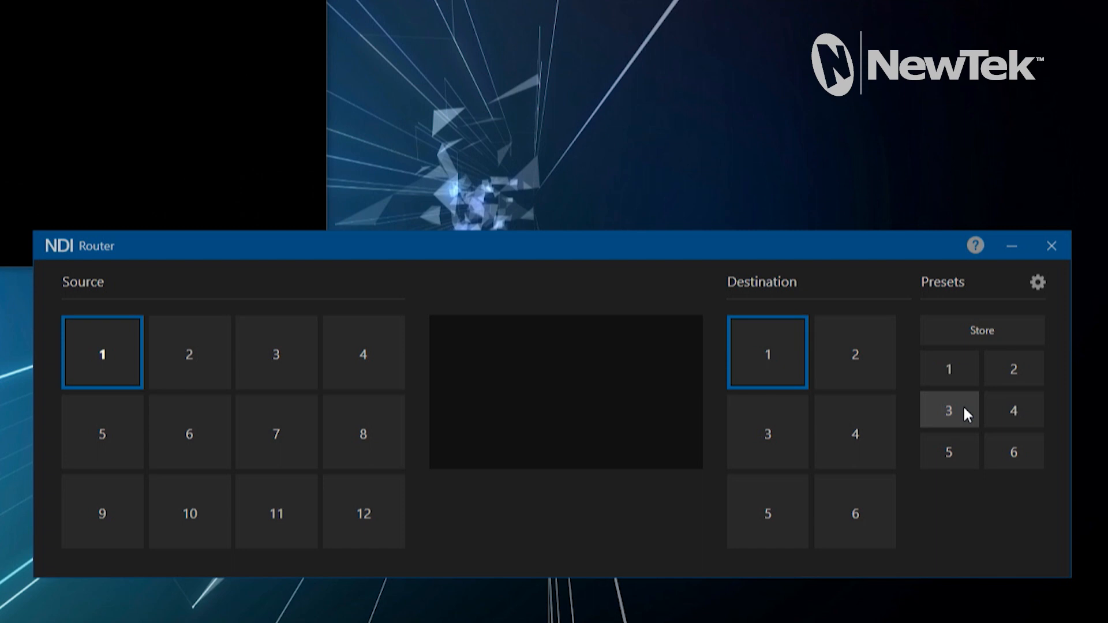
pyautogui.moveTo(855, 433)
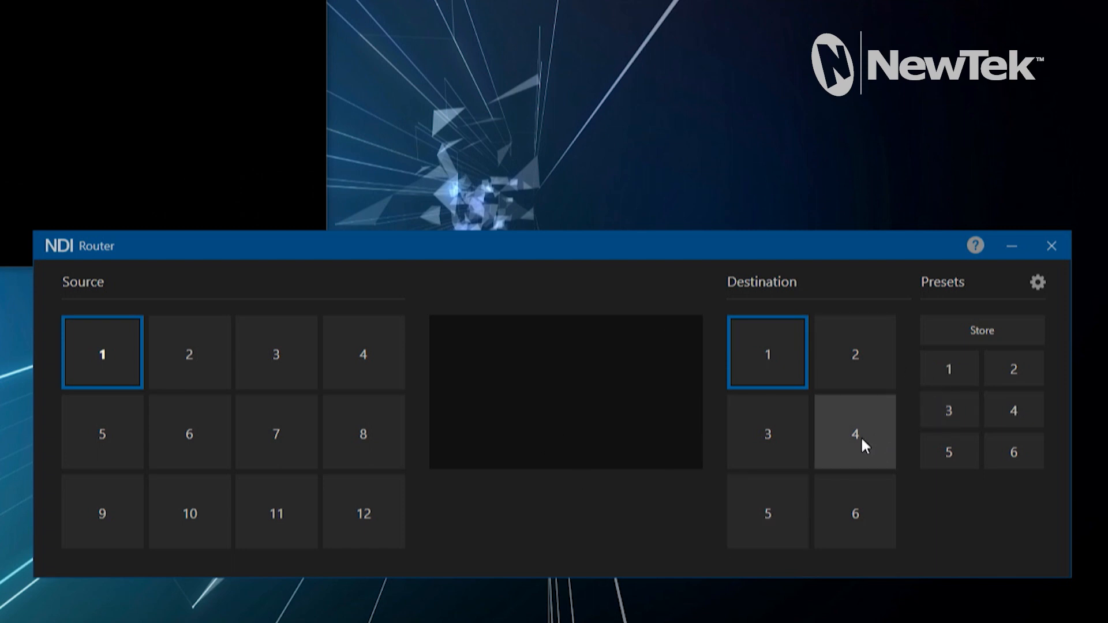
pyautogui.moveTo(854, 434)
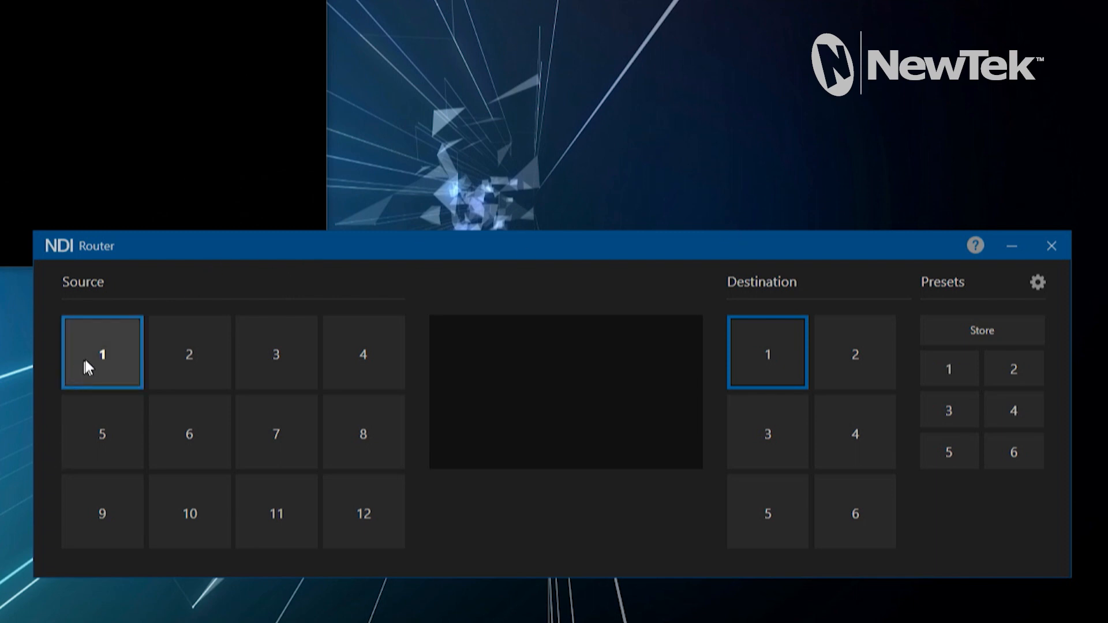
pyautogui.moveTo(104, 354)
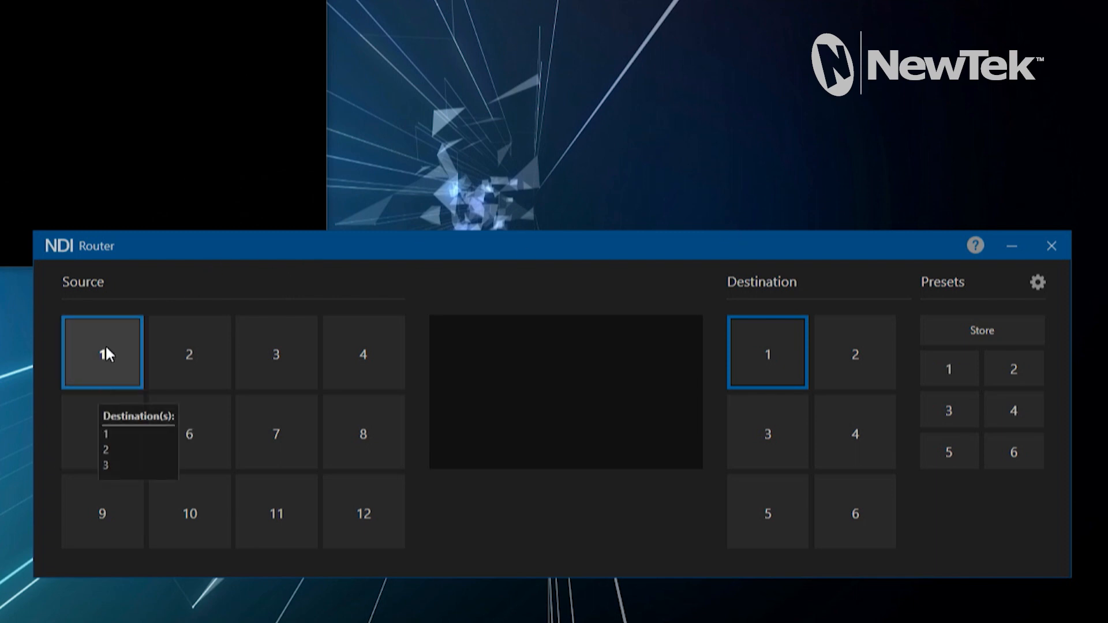
# Step: Bring up the Configure settings for source button 1
pyautogui.rightClick(103, 352)
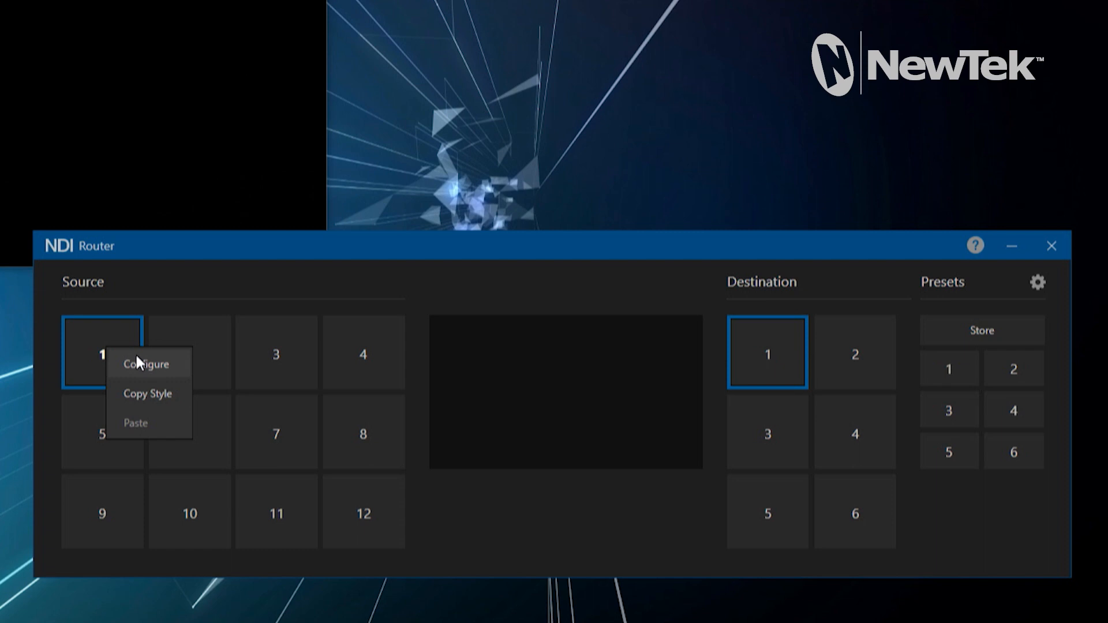
pyautogui.click(146, 364)
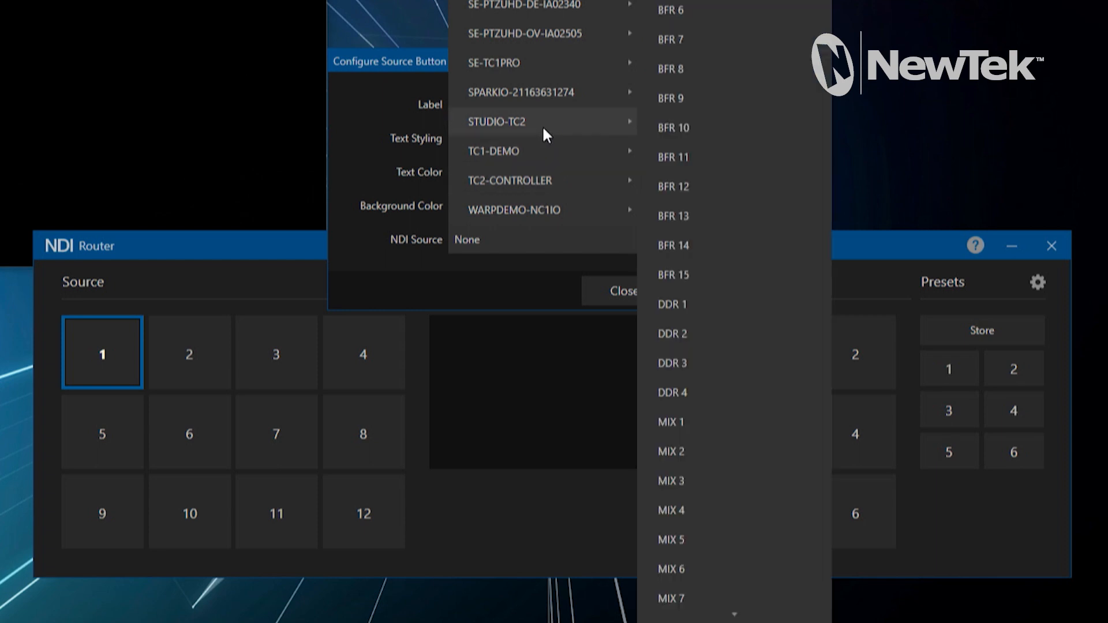
pyautogui.moveTo(727, 434)
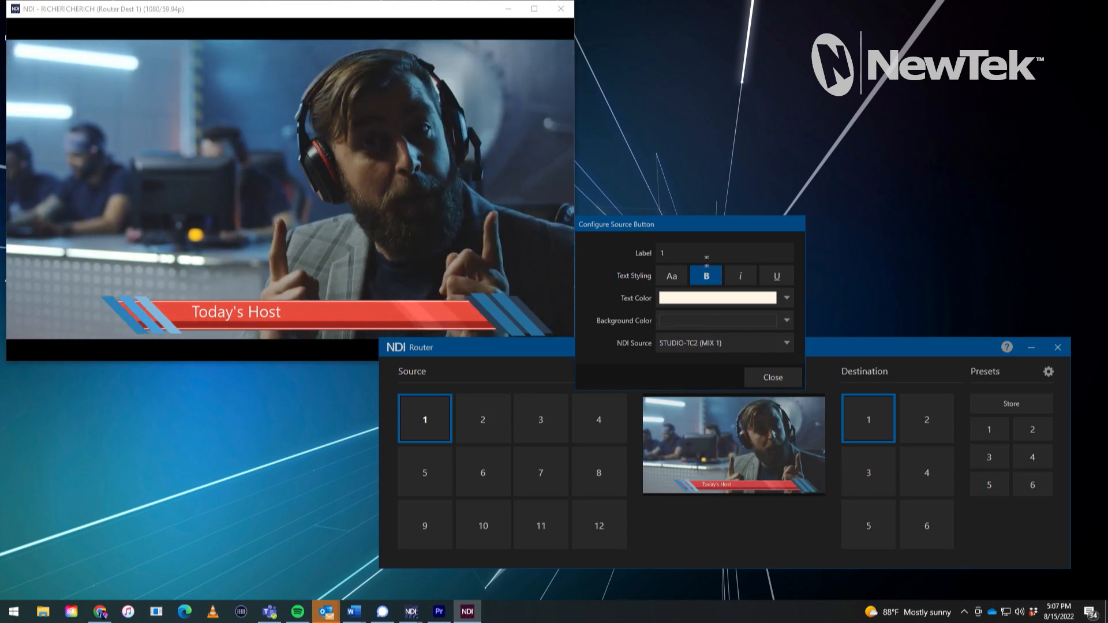
# Step: Label source 1 'Program' and give it a red background
pyautogui.write('M')
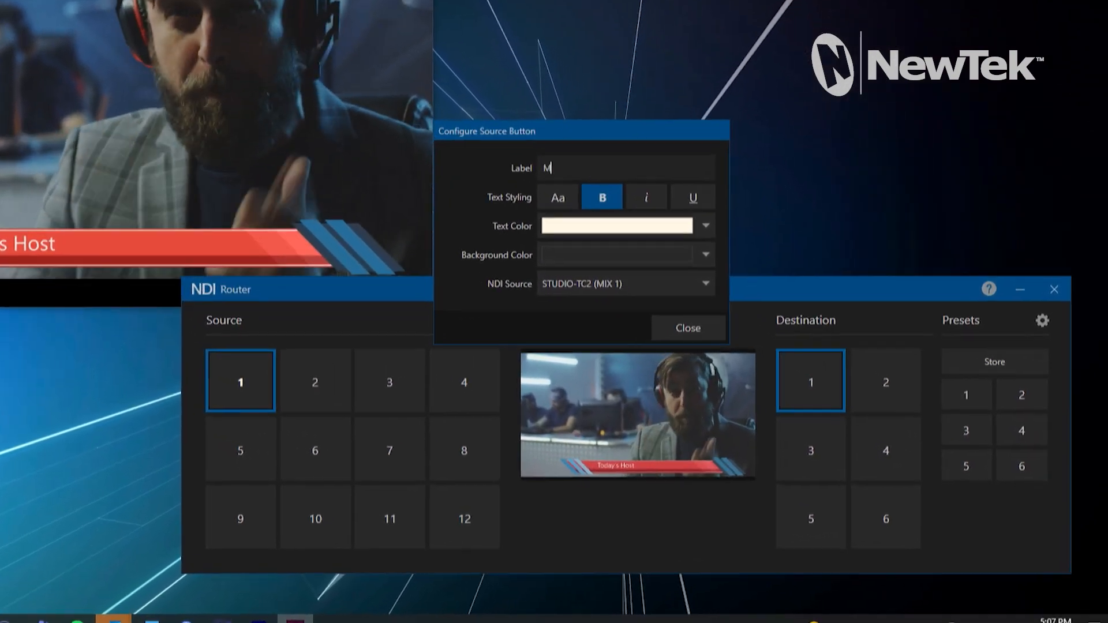
pyautogui.write('Progr')
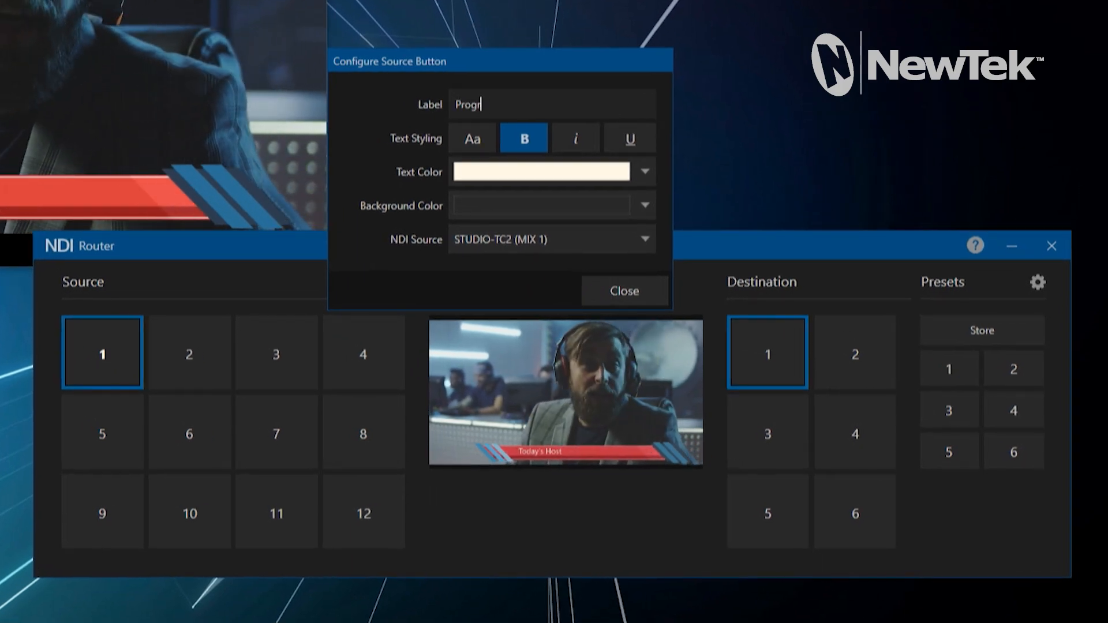
pyautogui.click(642, 206)
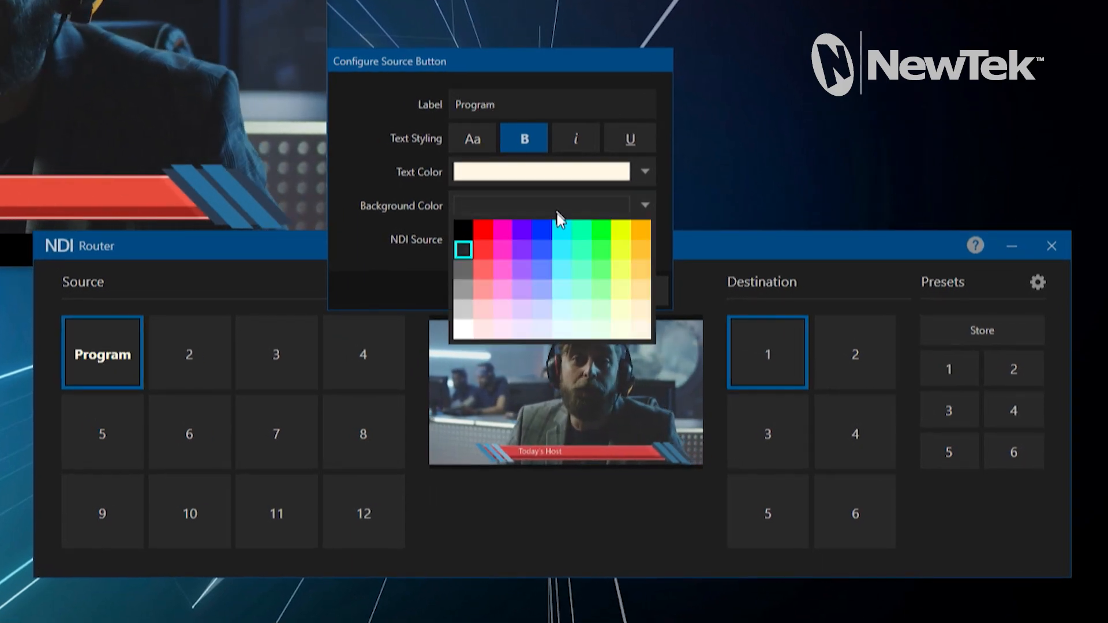
pyautogui.click(503, 230)
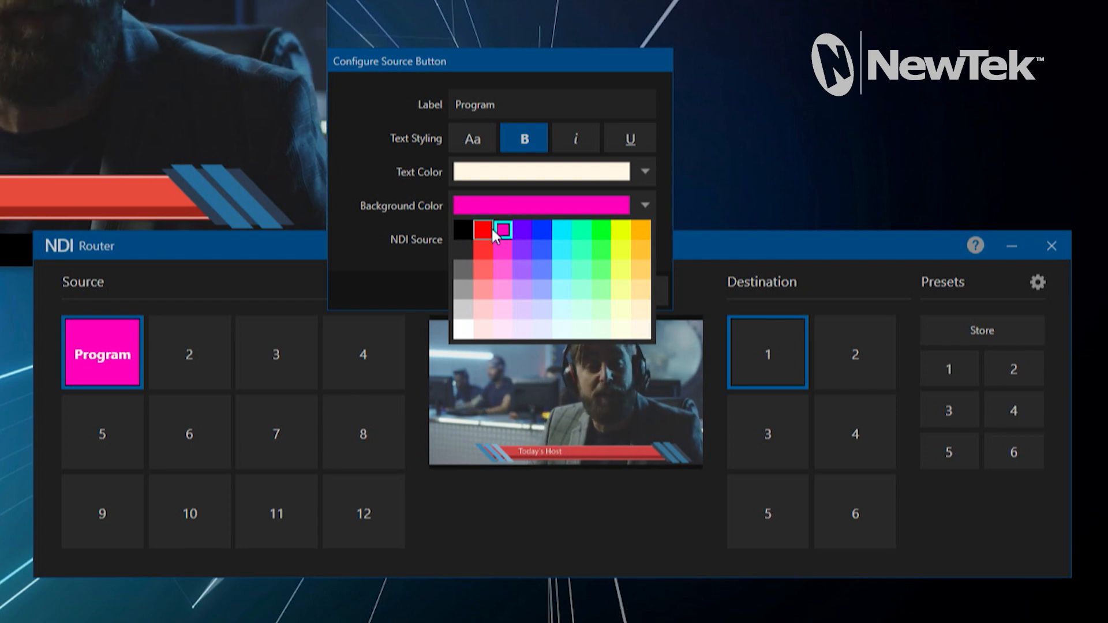
pyautogui.click(484, 231)
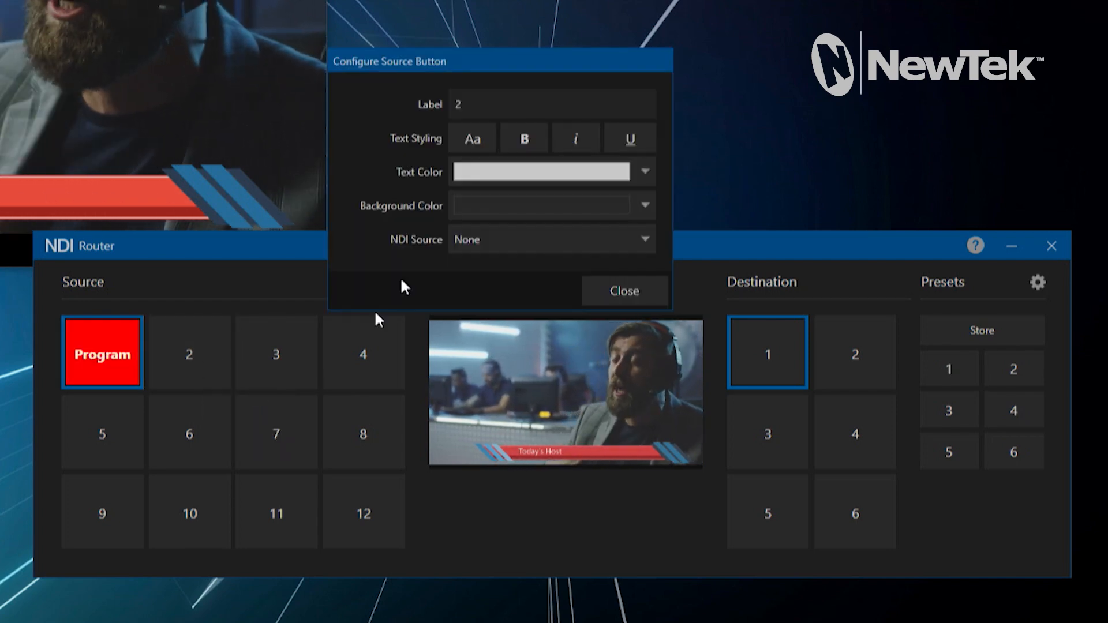
# Step: Feed source 2 from STUDIO-TC2 MIX 3, label it 'Preview' in green, and close
pyautogui.click(640, 239)
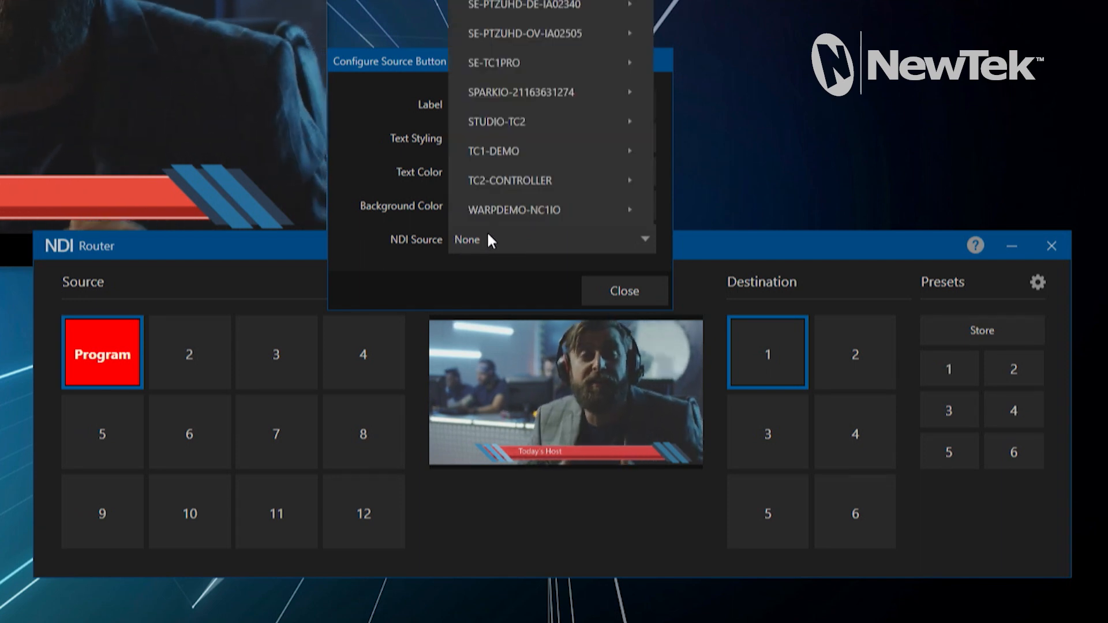
pyautogui.click(509, 120)
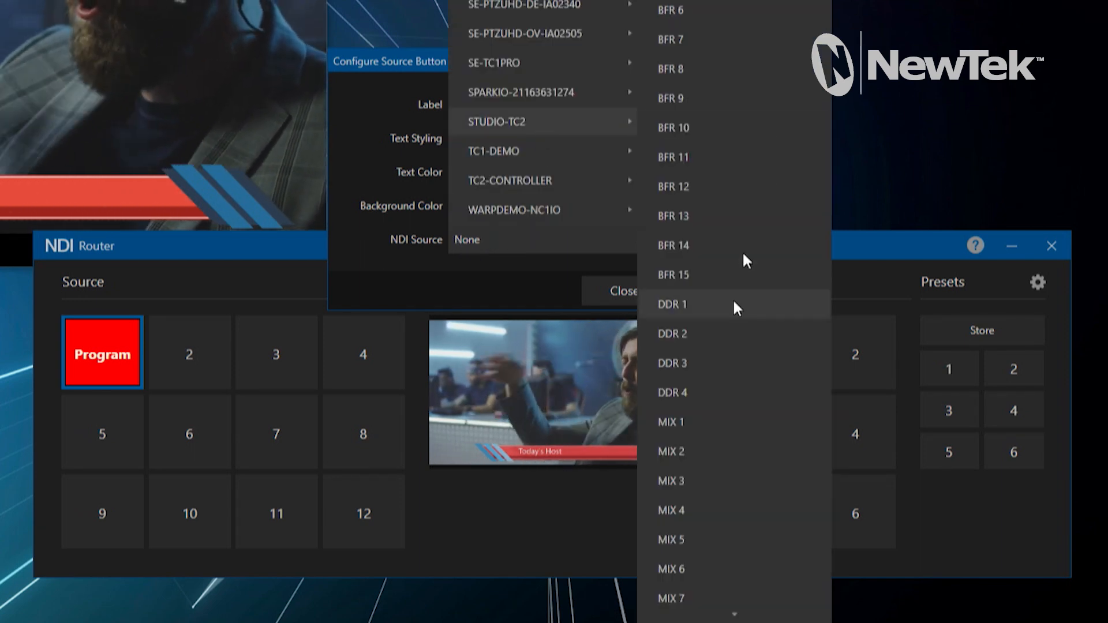
pyautogui.moveTo(709, 488)
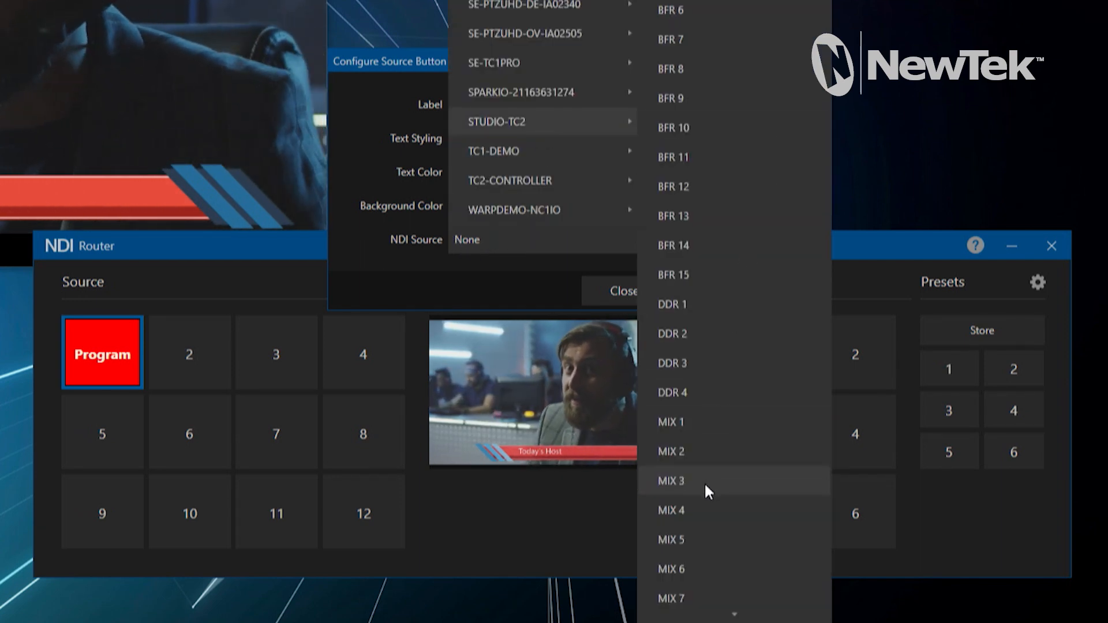
pyautogui.click(669, 480)
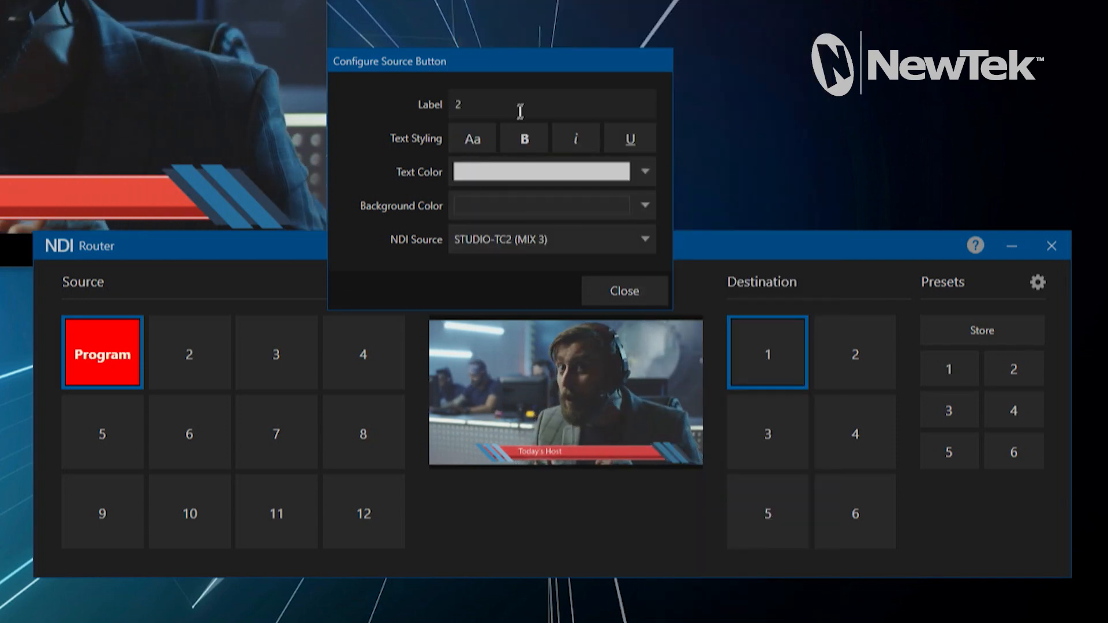
pyautogui.write('Prev')
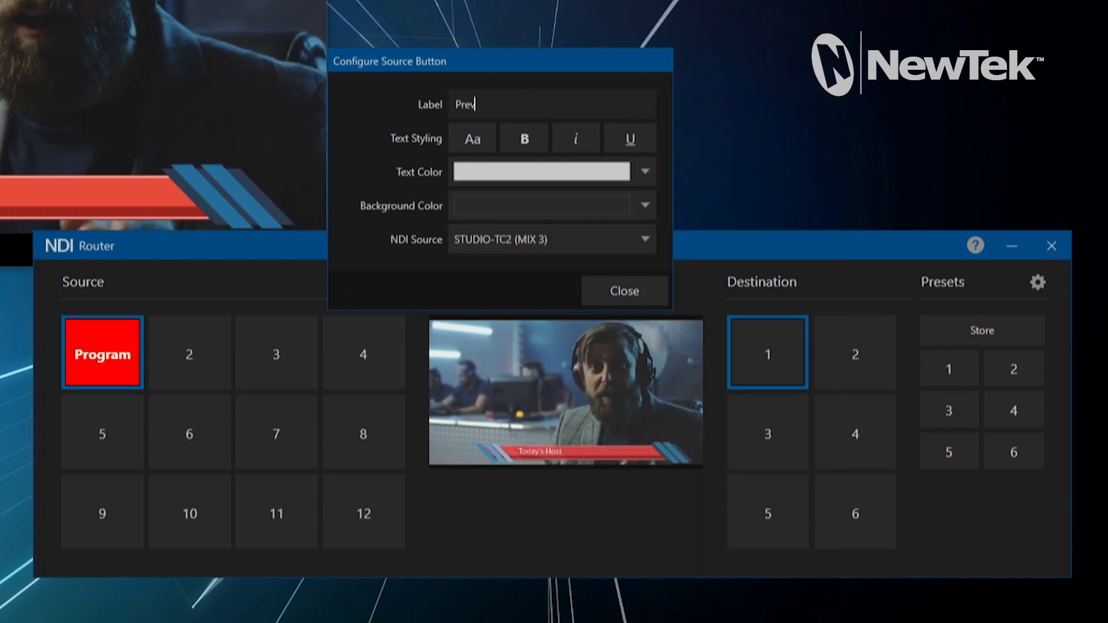
pyautogui.click(641, 205)
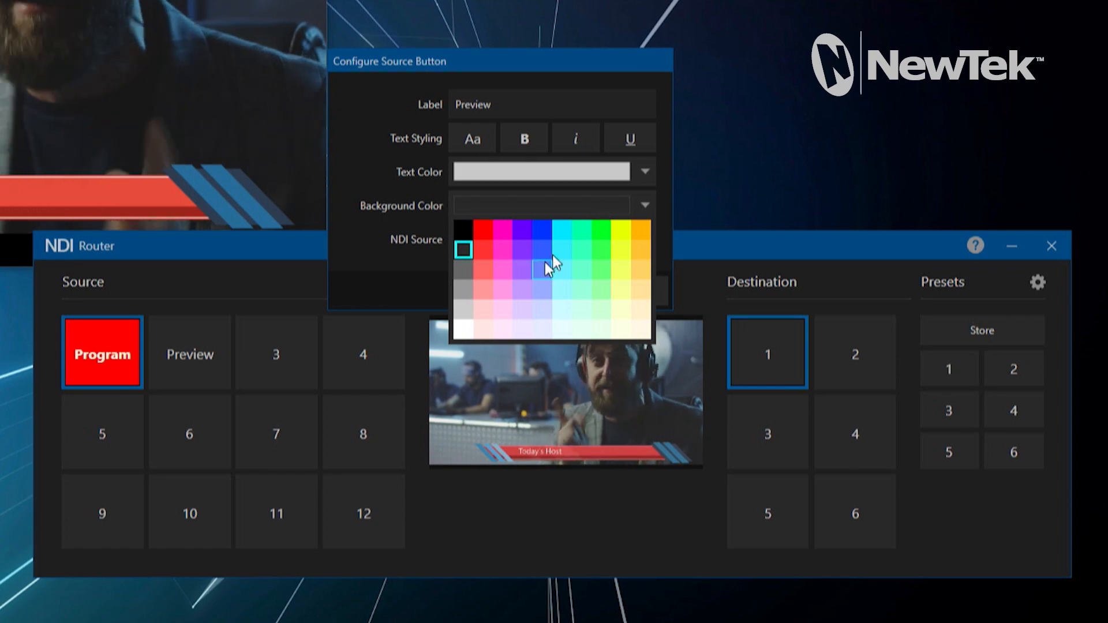
pyautogui.click(580, 228)
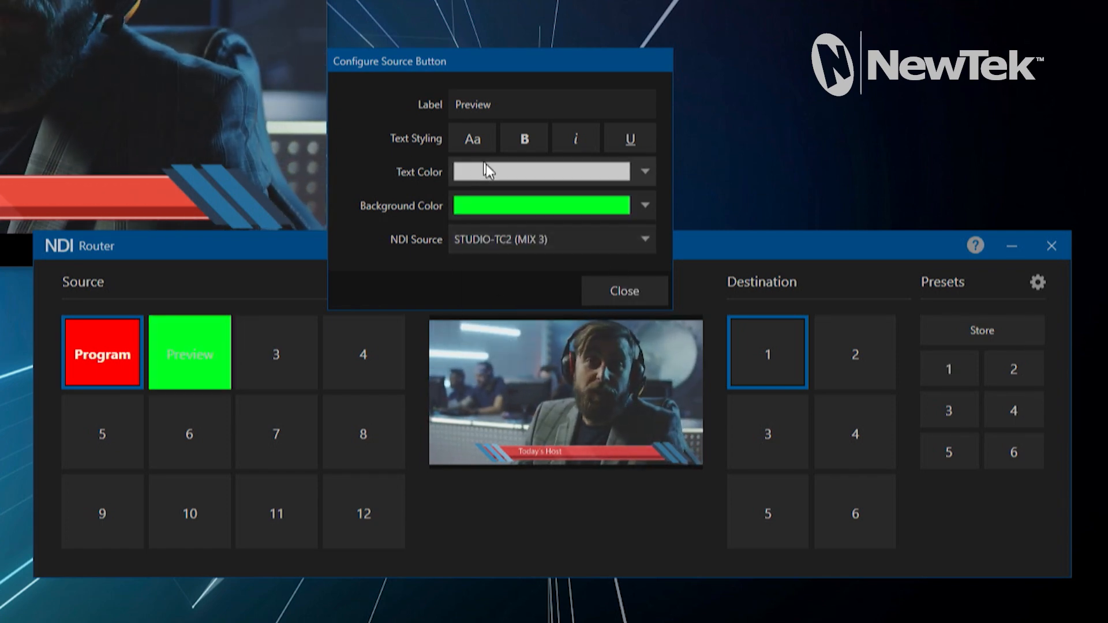
pyautogui.click(624, 290)
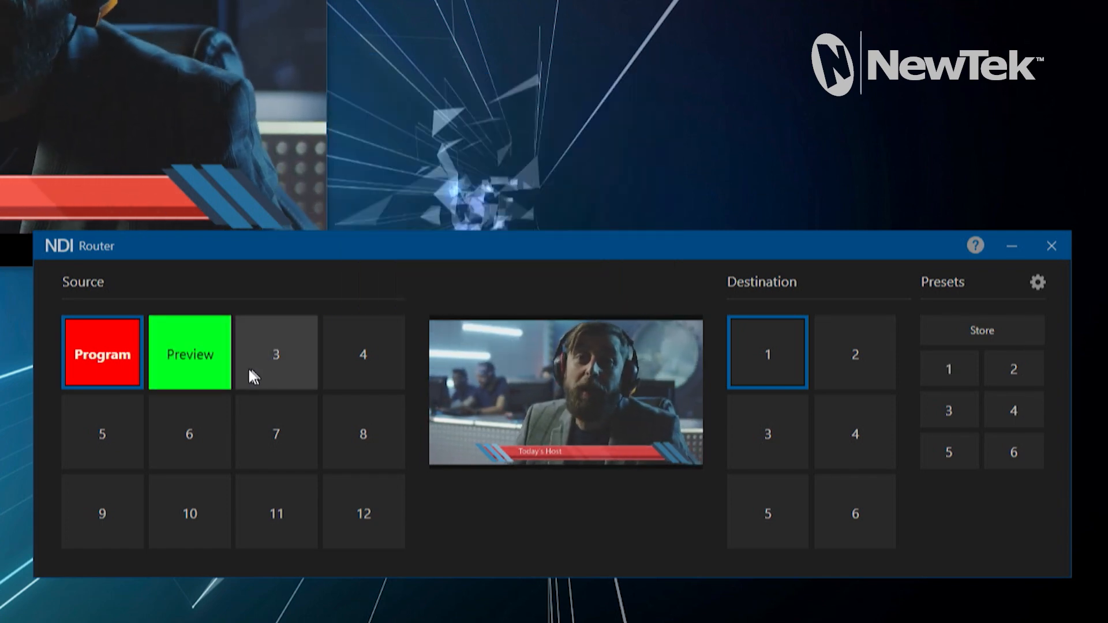
pyautogui.moveTo(265, 361)
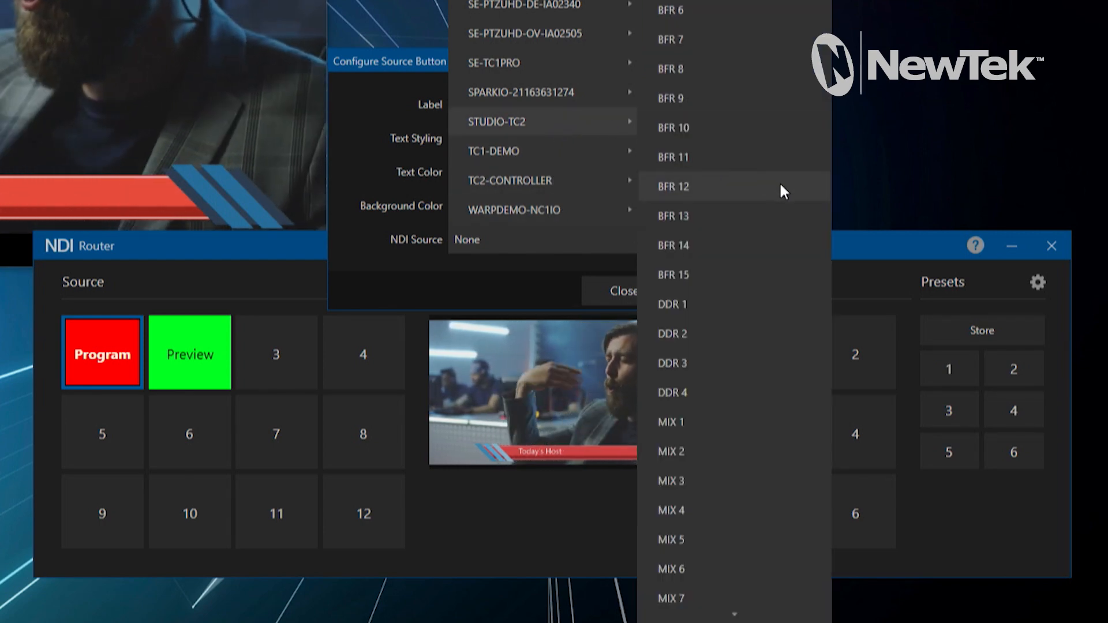
pyautogui.moveTo(755, 334)
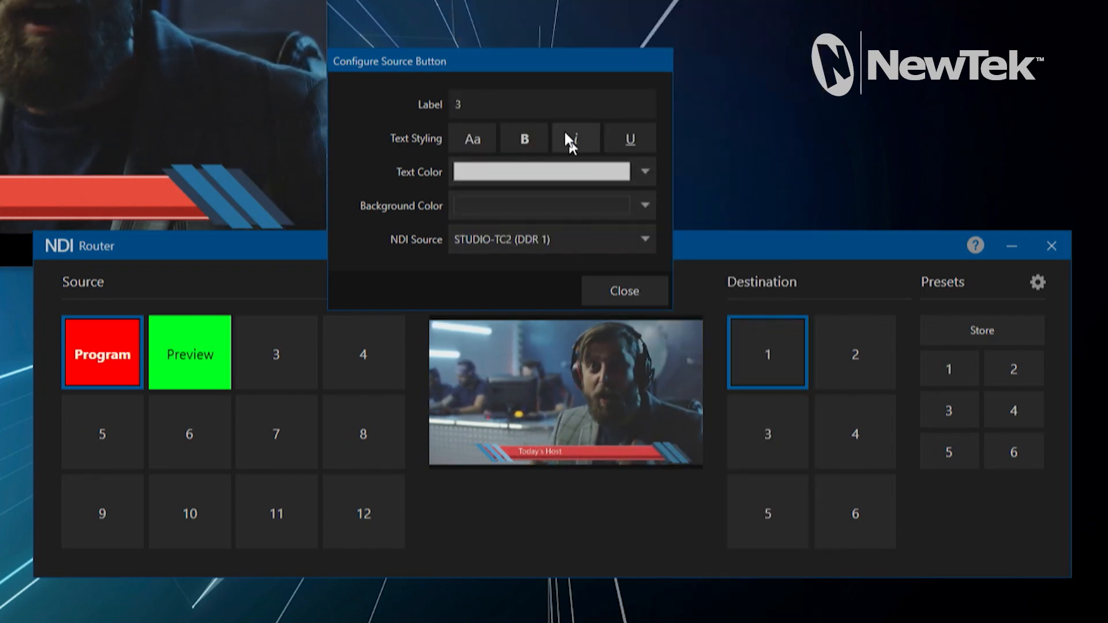
# Step: Label source 3 'DDR1' with a cyan background and close its settings
pyautogui.write('DDR')
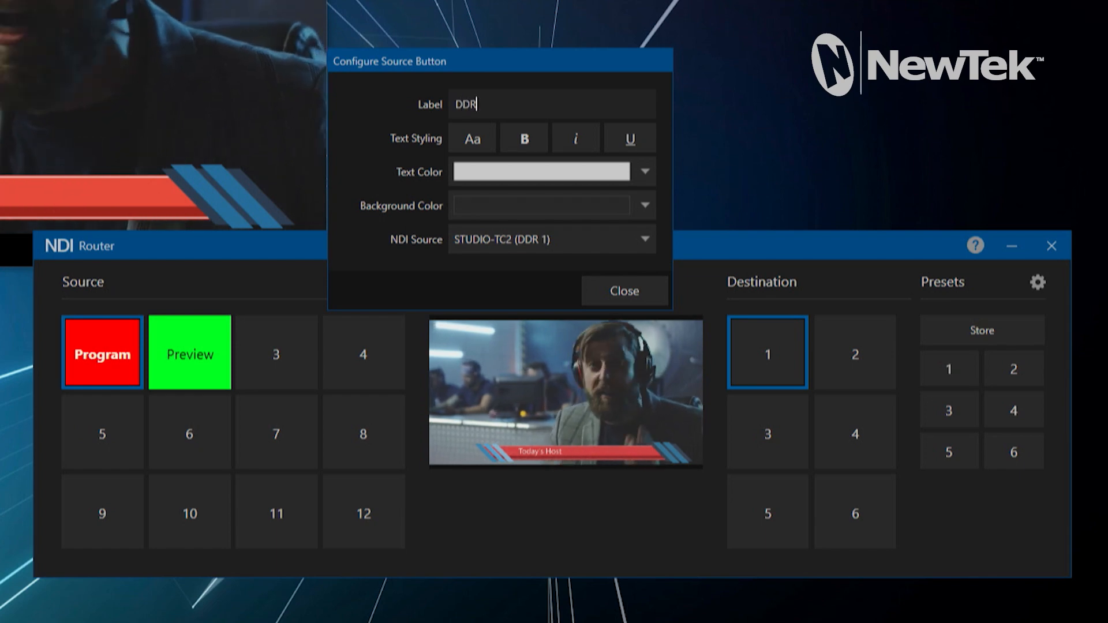
pyautogui.click(641, 206)
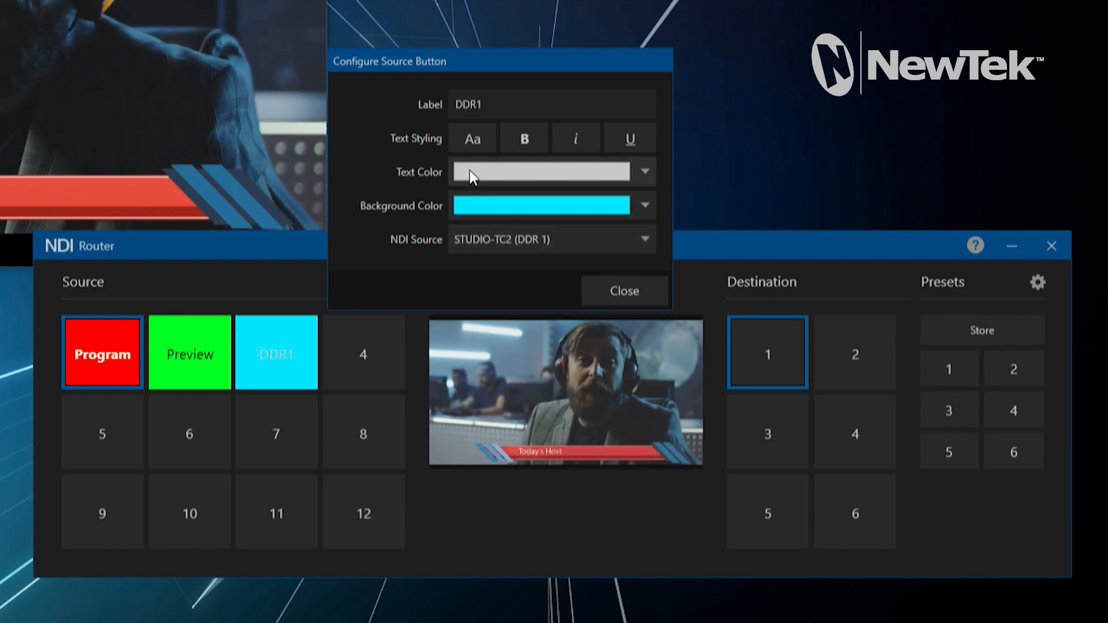
pyautogui.click(623, 290)
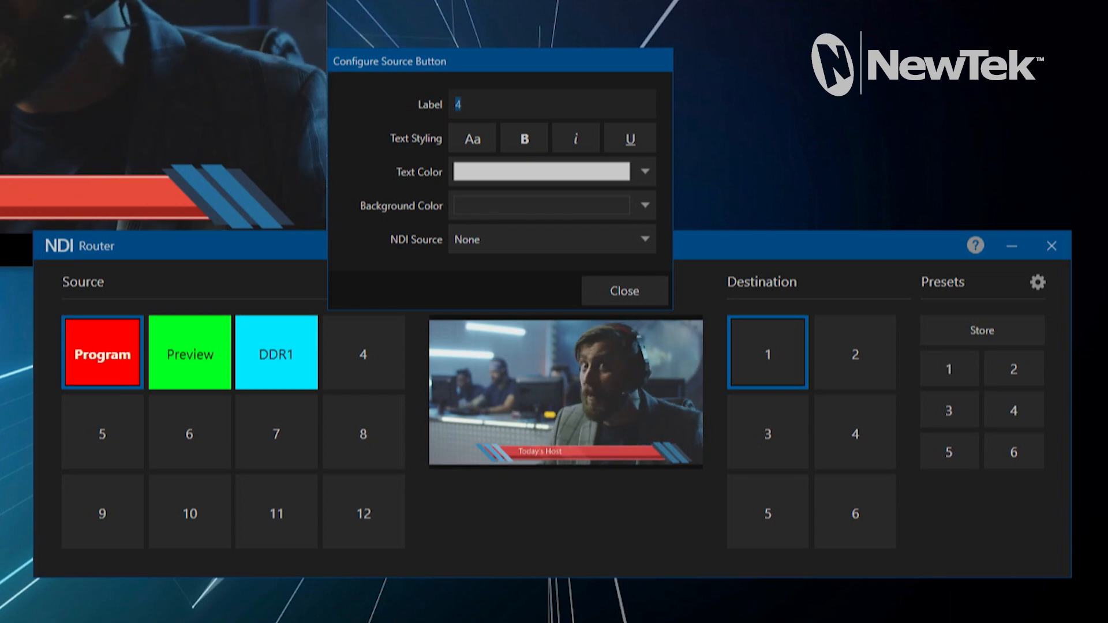
# Step: Label source 4 'DDR2' with a white background and close its settings
pyautogui.write('DDR2')
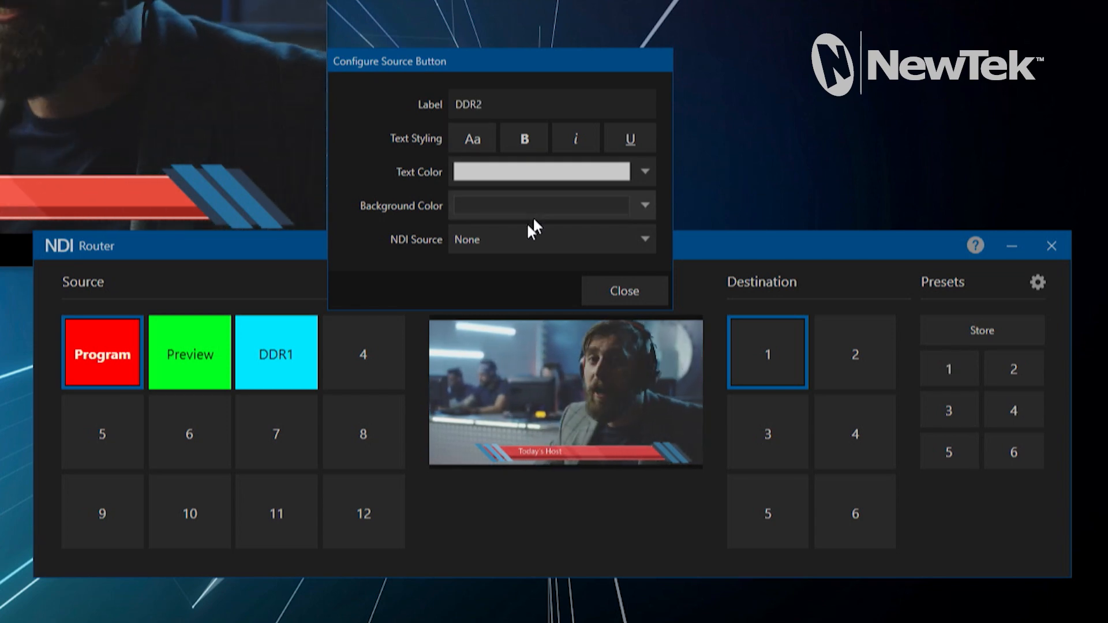
pyautogui.click(641, 205)
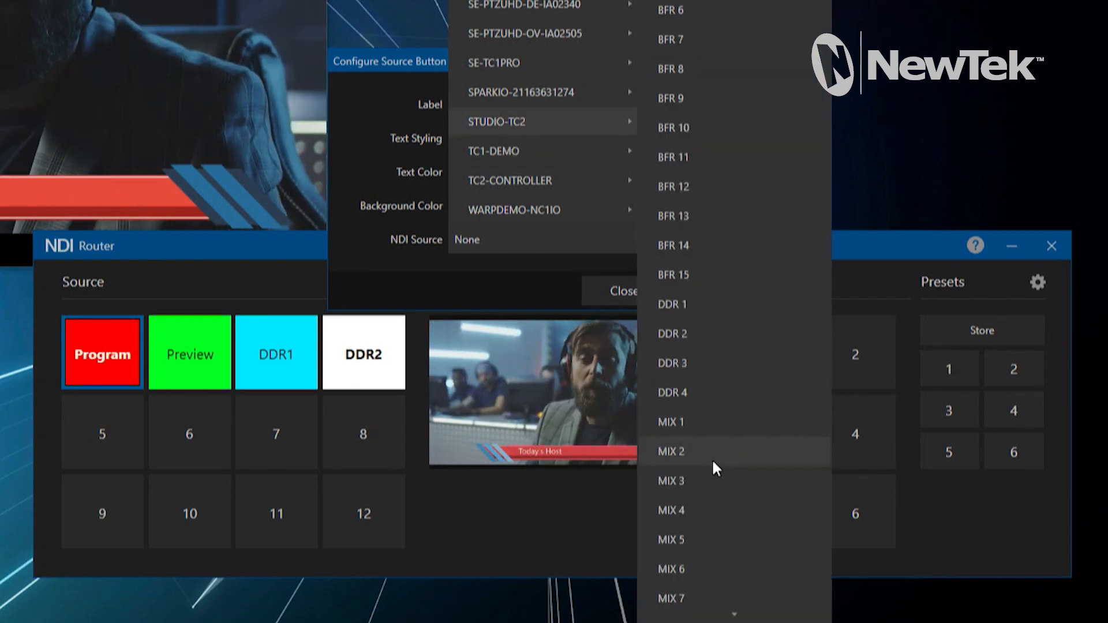
pyautogui.moveTo(718, 334)
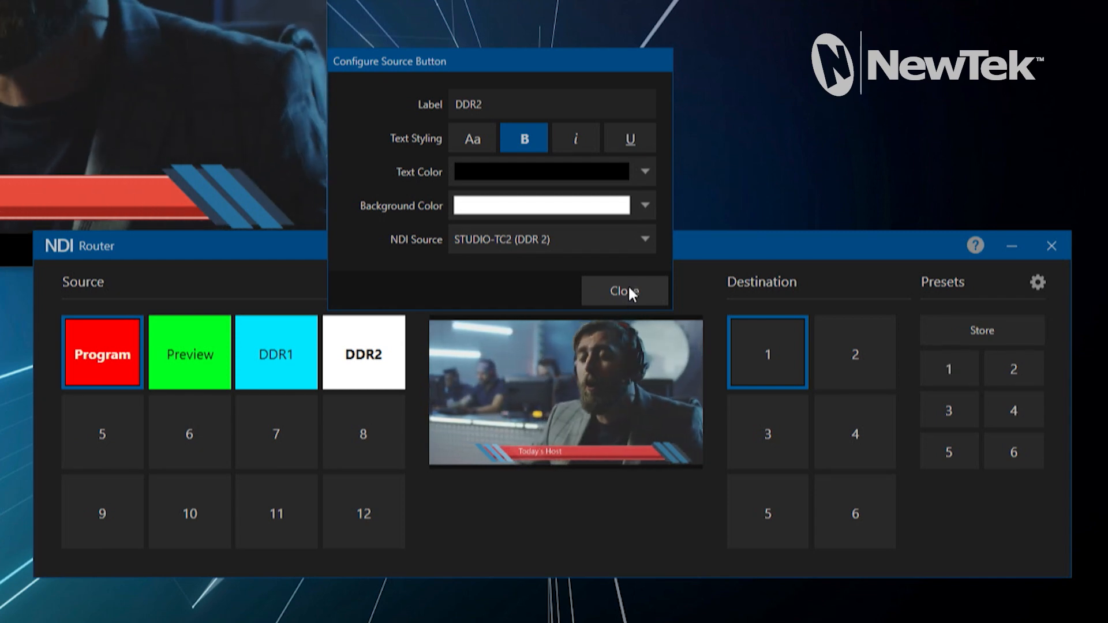
pyautogui.click(623, 290)
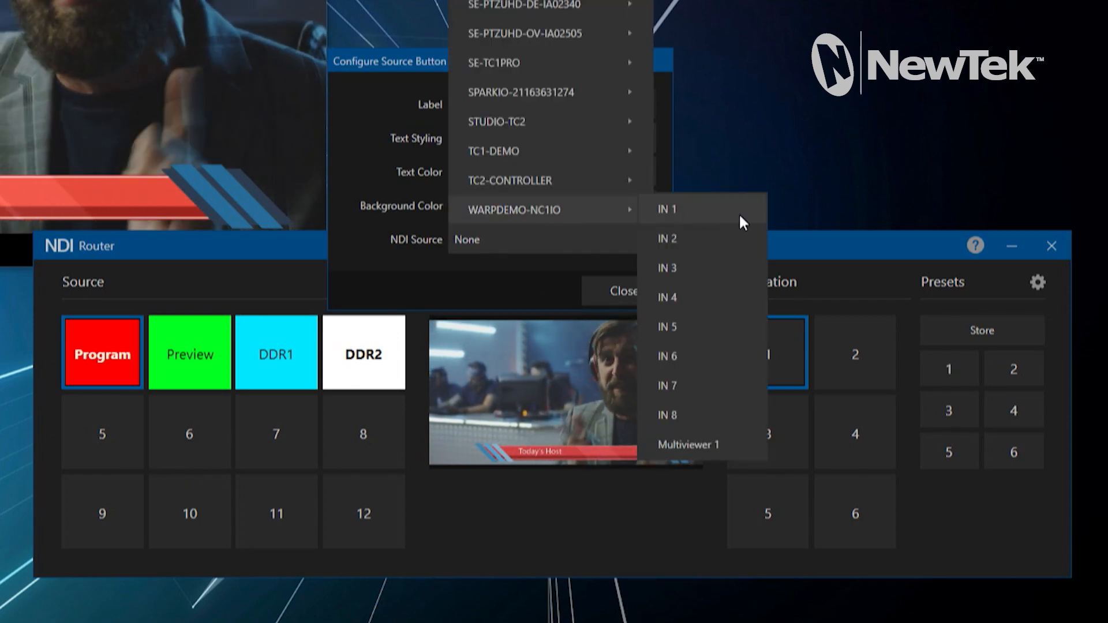
# Step: Feed source 5 from WARPDEMO-NC1IO IN 1, label it 'NC1 IO', and close
pyautogui.click(665, 208)
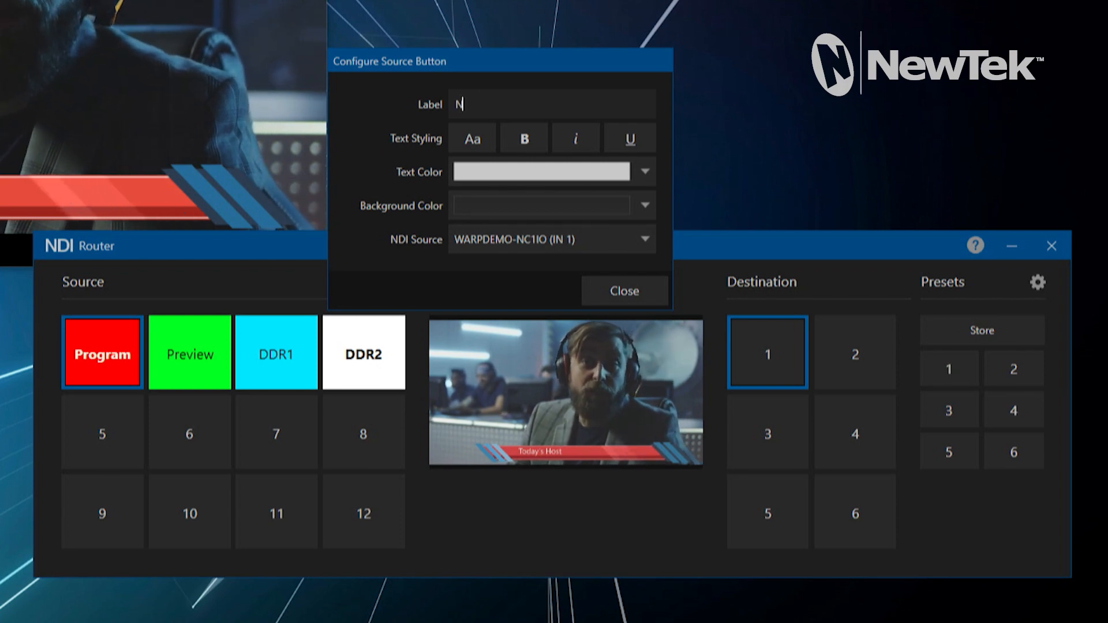
pyautogui.write('C1 IO')
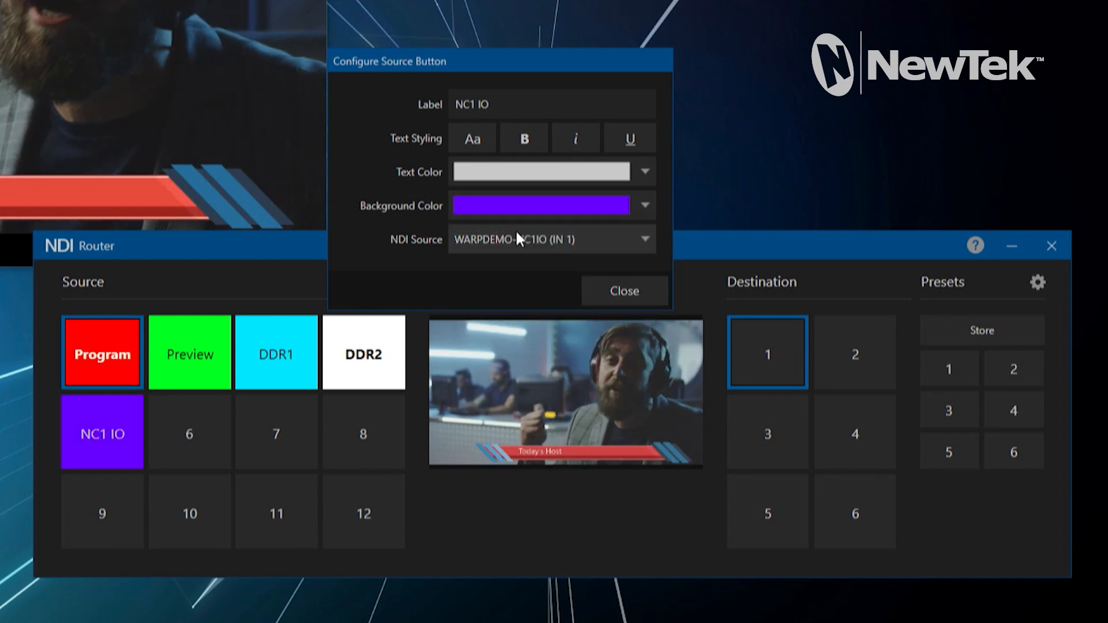
pyautogui.click(623, 290)
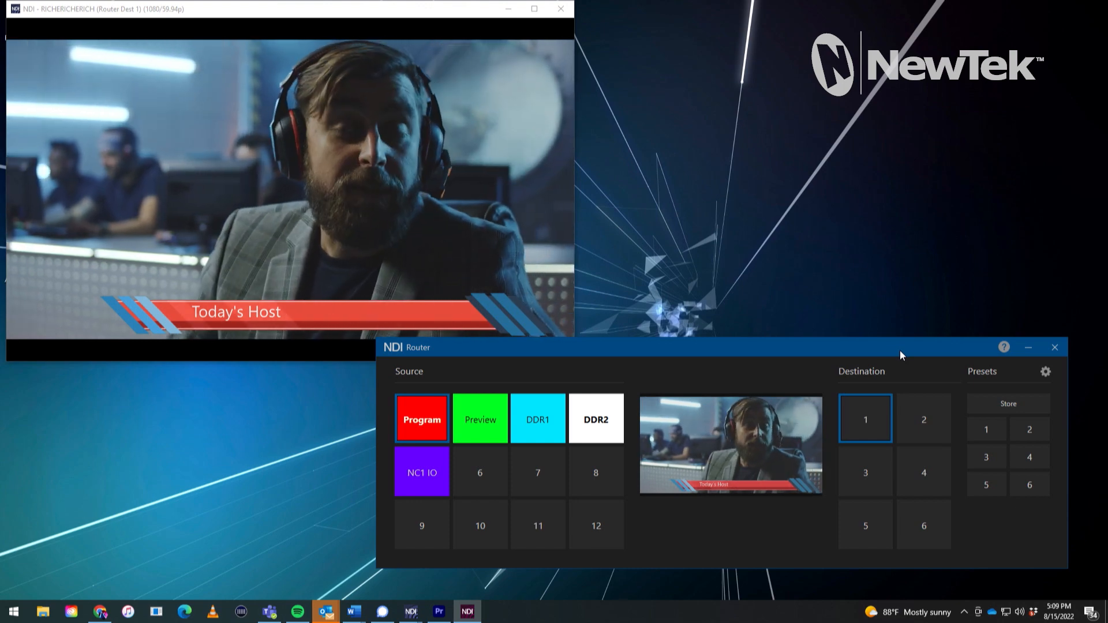
pyautogui.moveTo(922, 419)
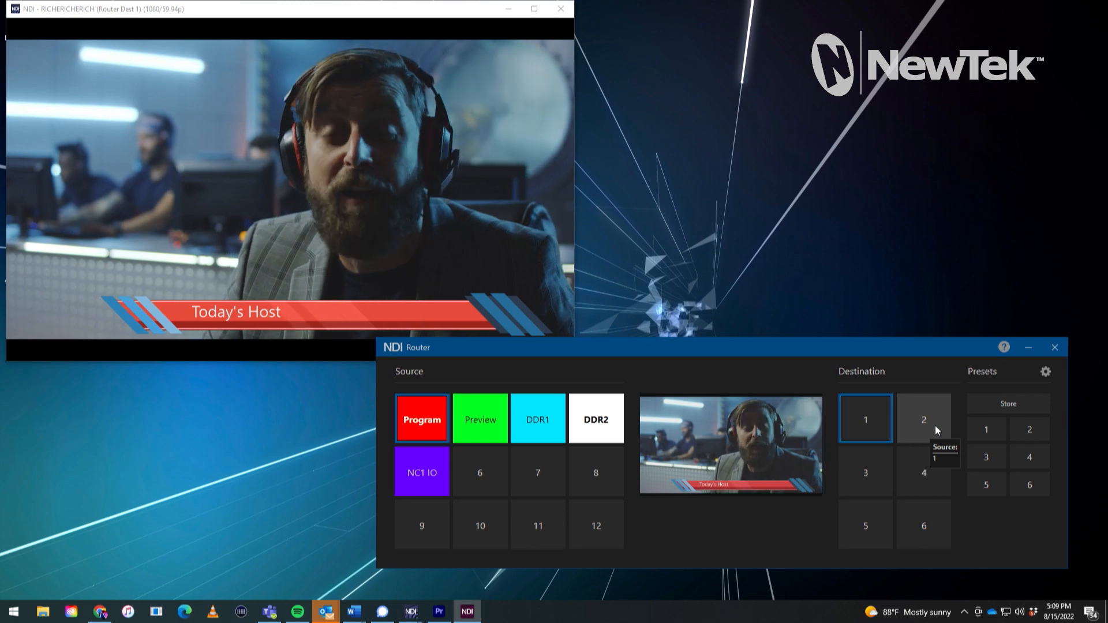
# Step: Route Preview, DDR1, DDR2 and NC1 IO to destination 1 one after another
pyautogui.click(923, 419)
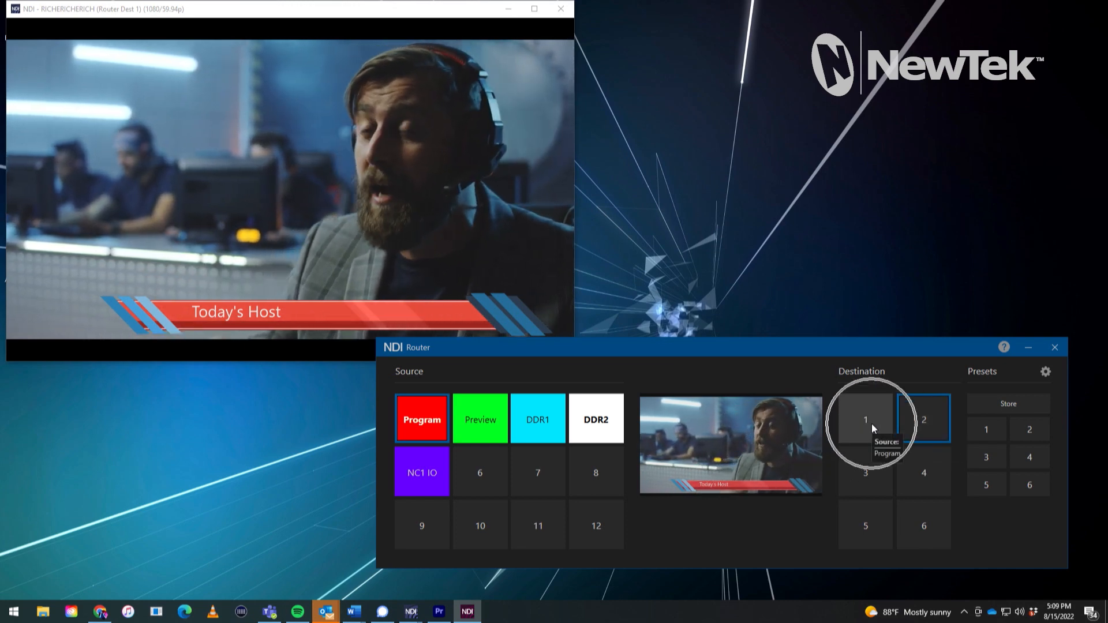
pyautogui.click(865, 418)
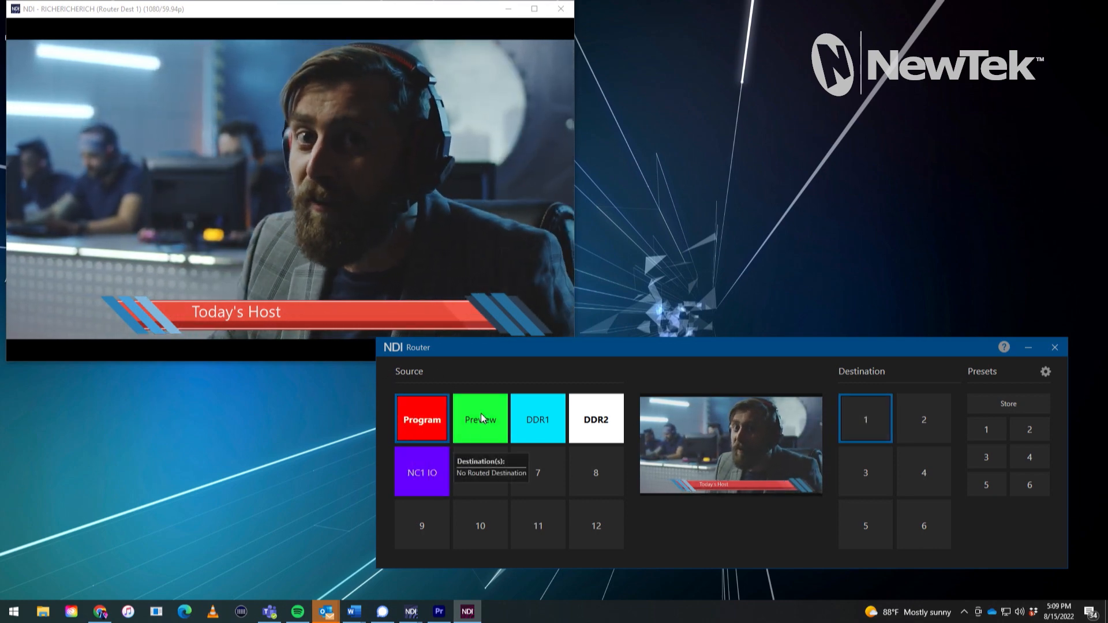
pyautogui.click(479, 419)
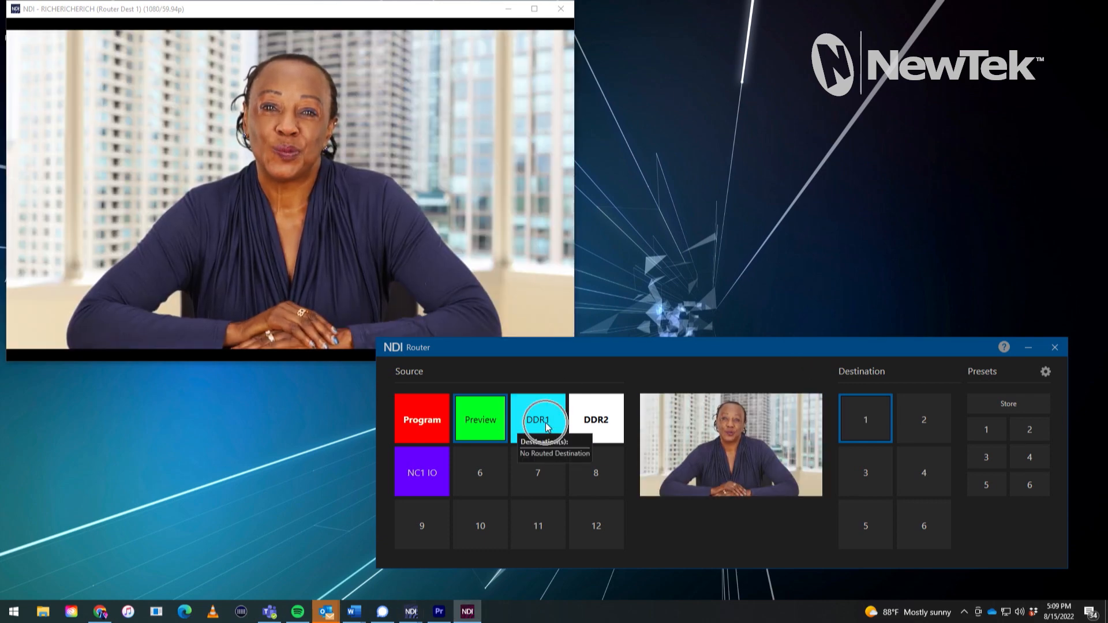
pyautogui.click(537, 418)
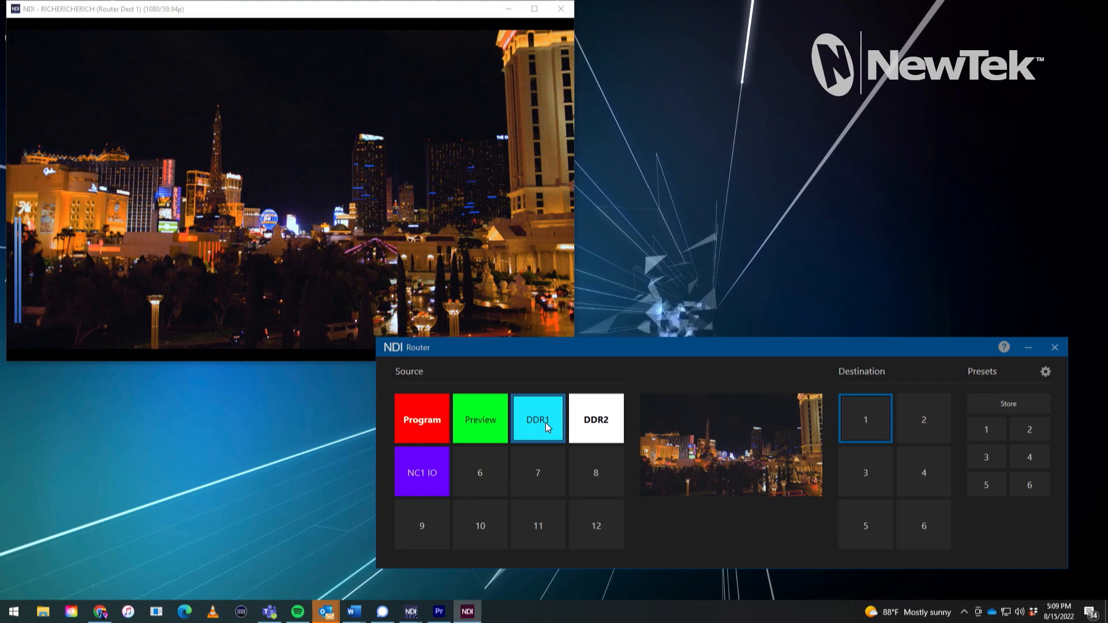
pyautogui.click(595, 419)
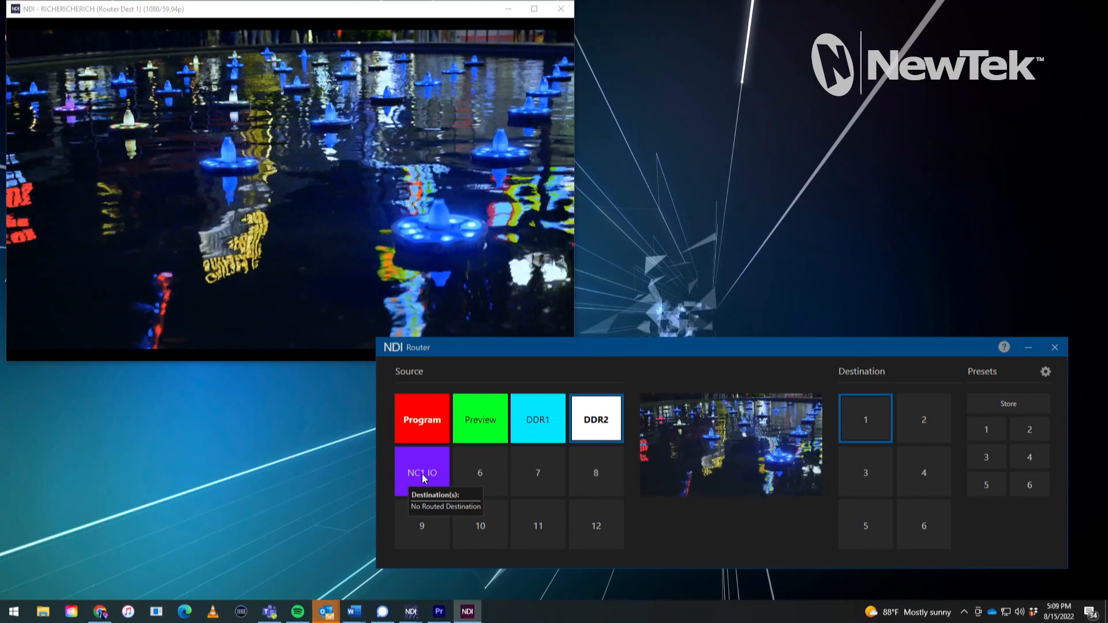
pyautogui.click(422, 472)
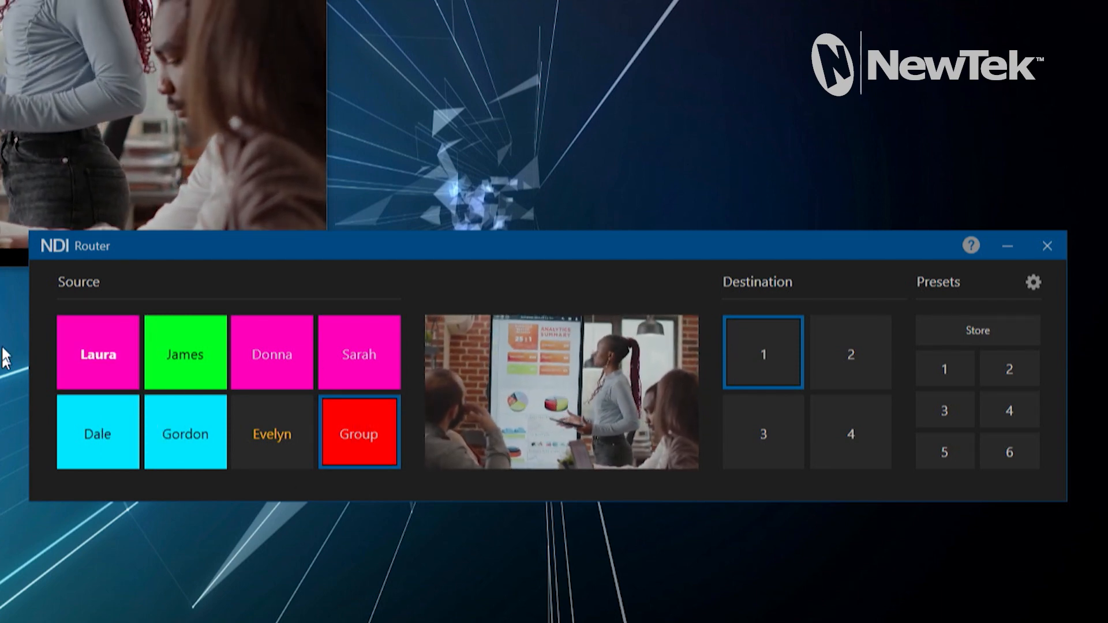
pyautogui.moveTo(185, 434)
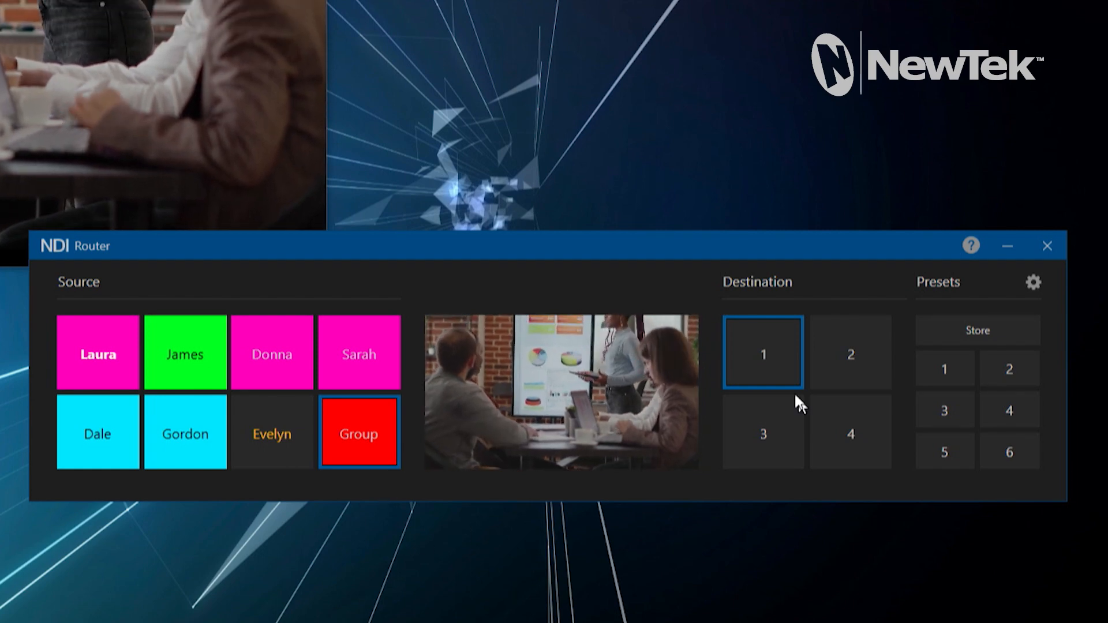
pyautogui.moveTo(850, 353)
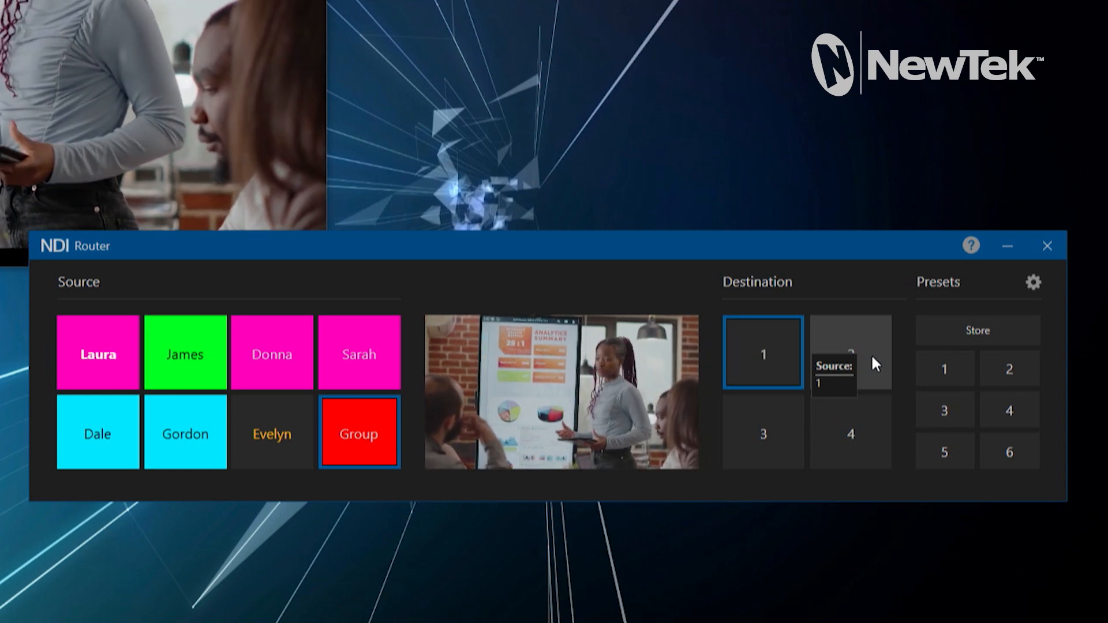
# Step: Select Destination 2 as the router output to route sources to
pyautogui.click(850, 354)
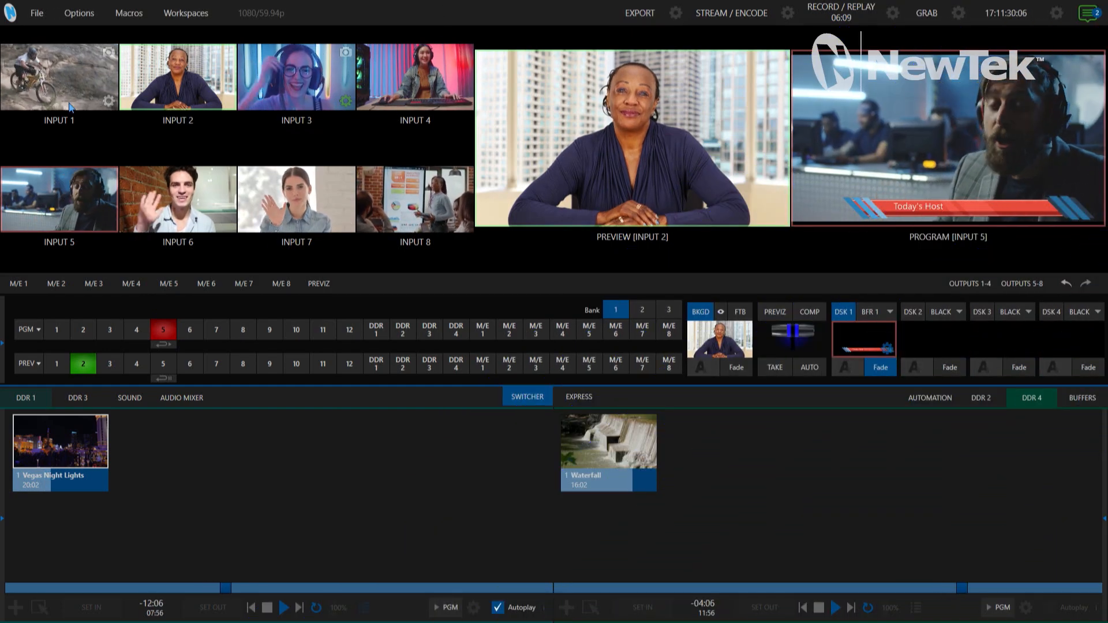
# Step: Set TriCaster Input 1's source to RICHERICHERICH > Router Dest 2
pyautogui.click(90, 100)
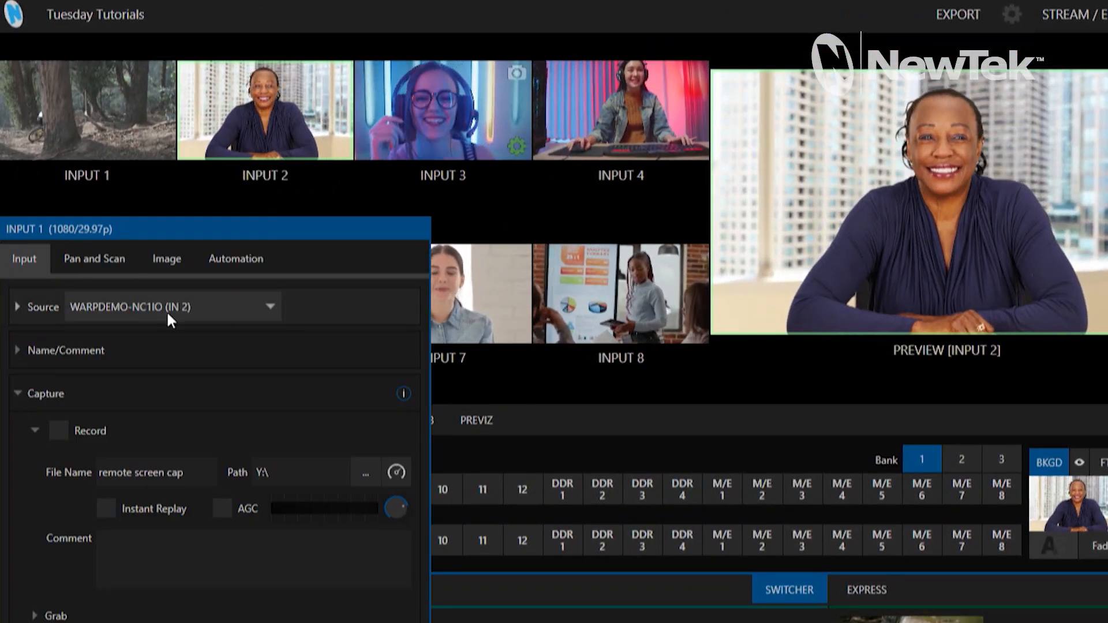
pyautogui.click(268, 306)
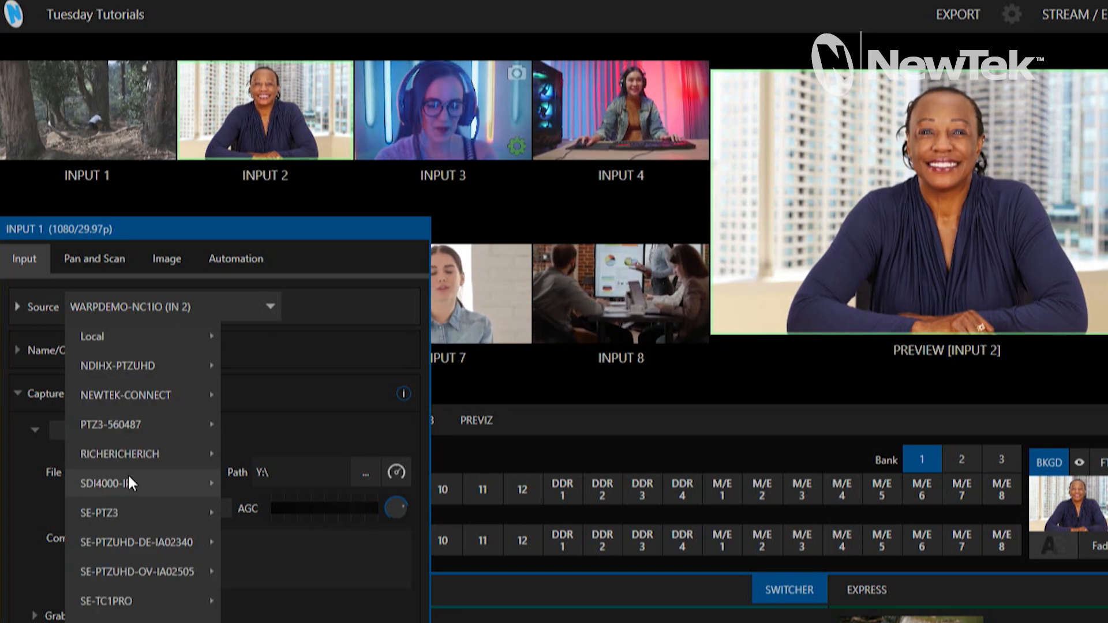
pyautogui.moveTo(131, 454)
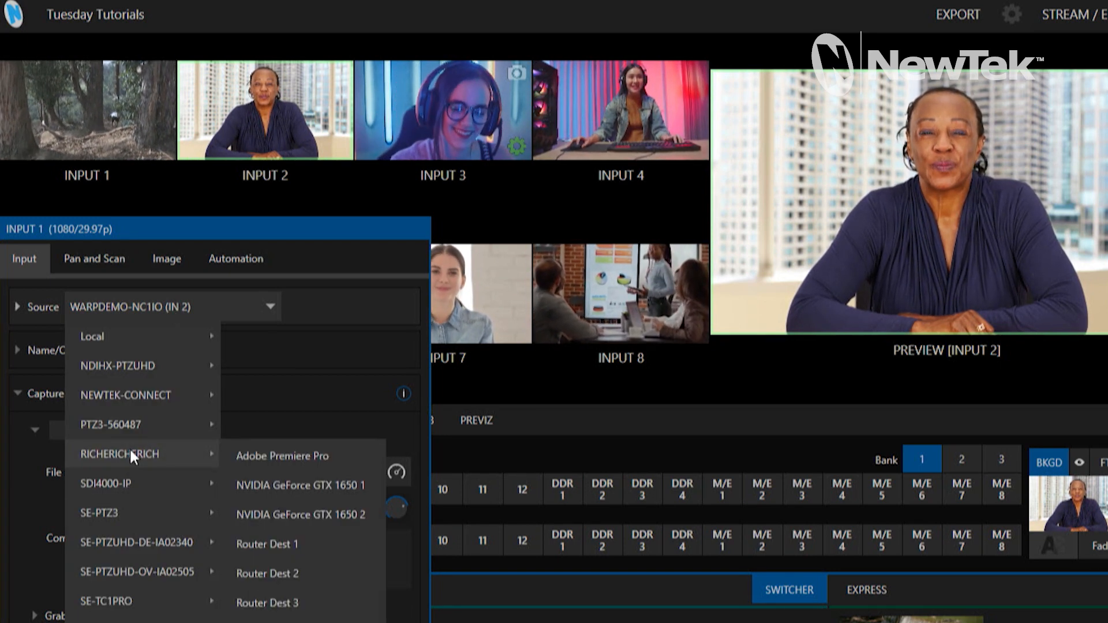
pyautogui.moveTo(321, 583)
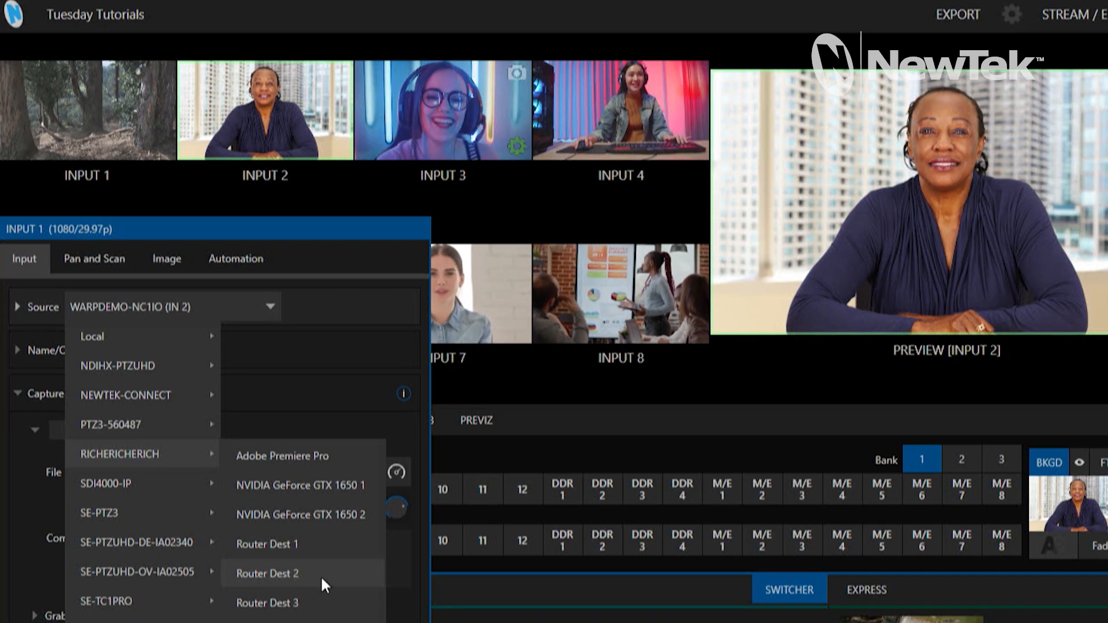
pyautogui.click(267, 573)
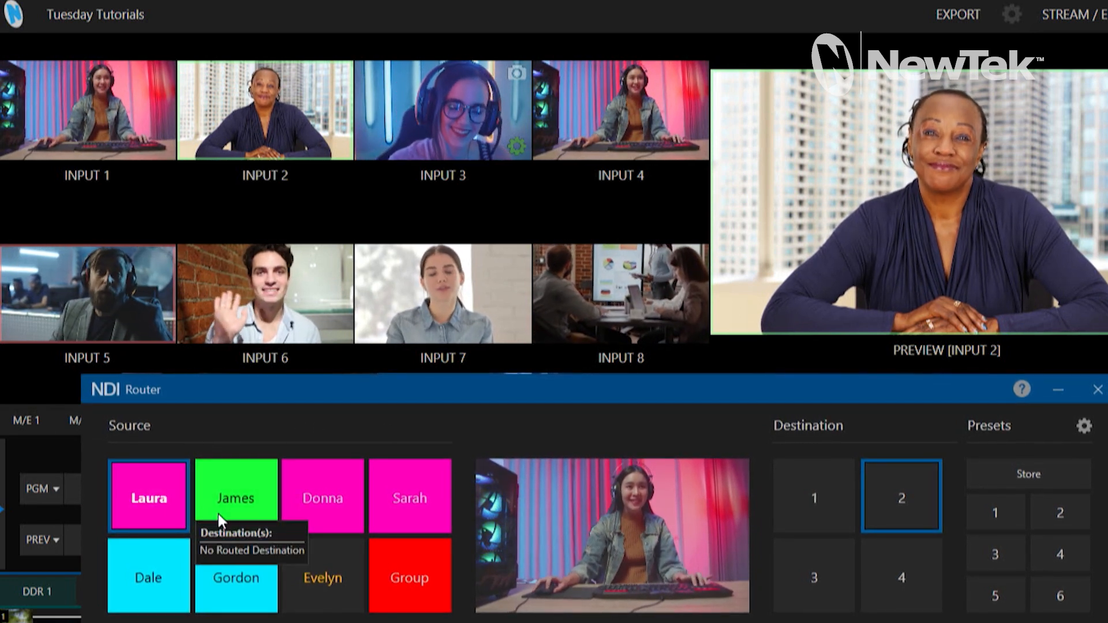
# Step: Route Sarah, then Gordon, then Laura to Destination 2, watching TriCaster Input 1 follow
pyautogui.click(235, 496)
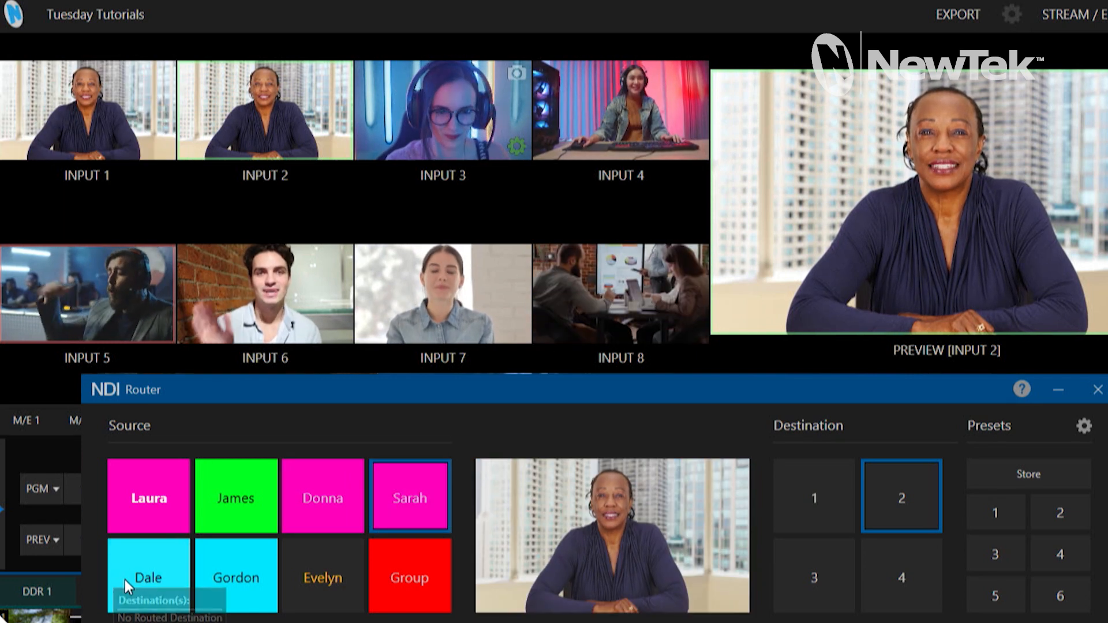
pyautogui.click(236, 576)
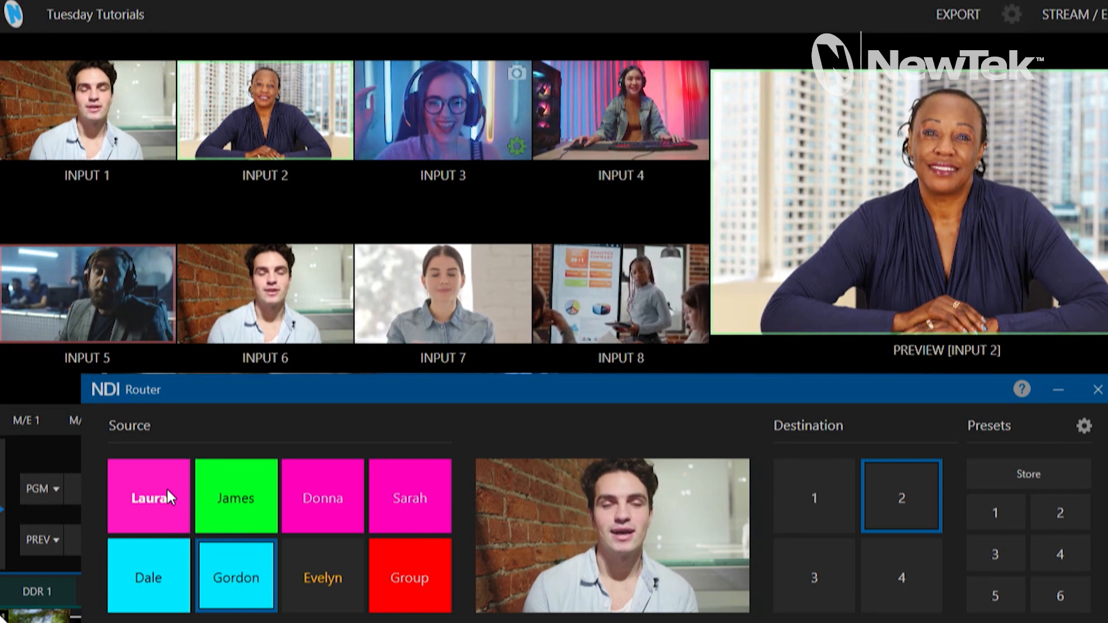
pyautogui.click(148, 495)
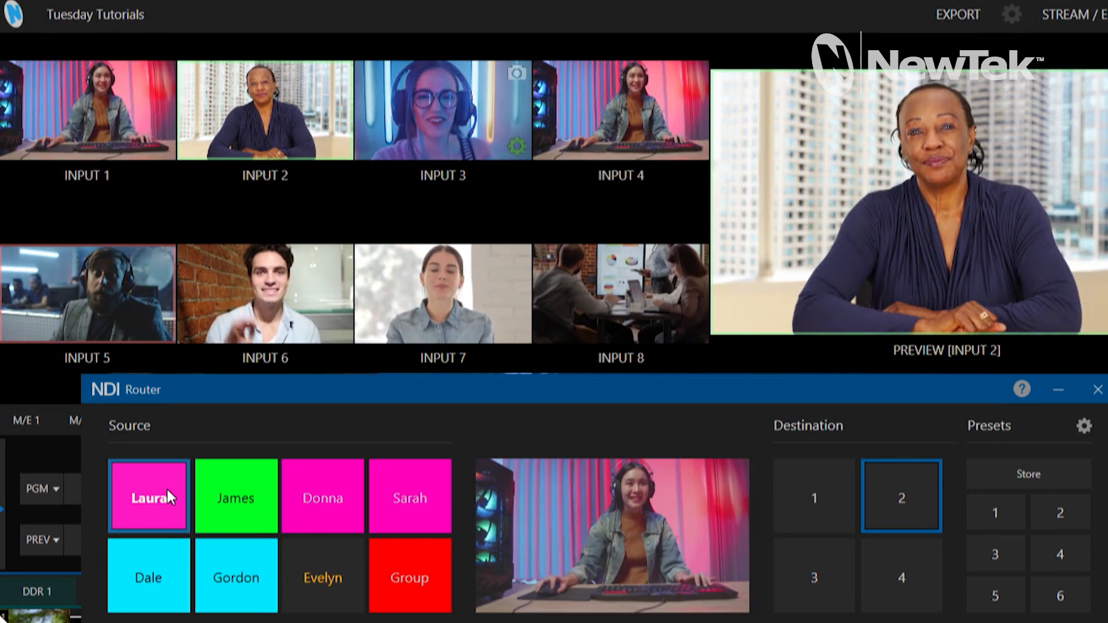